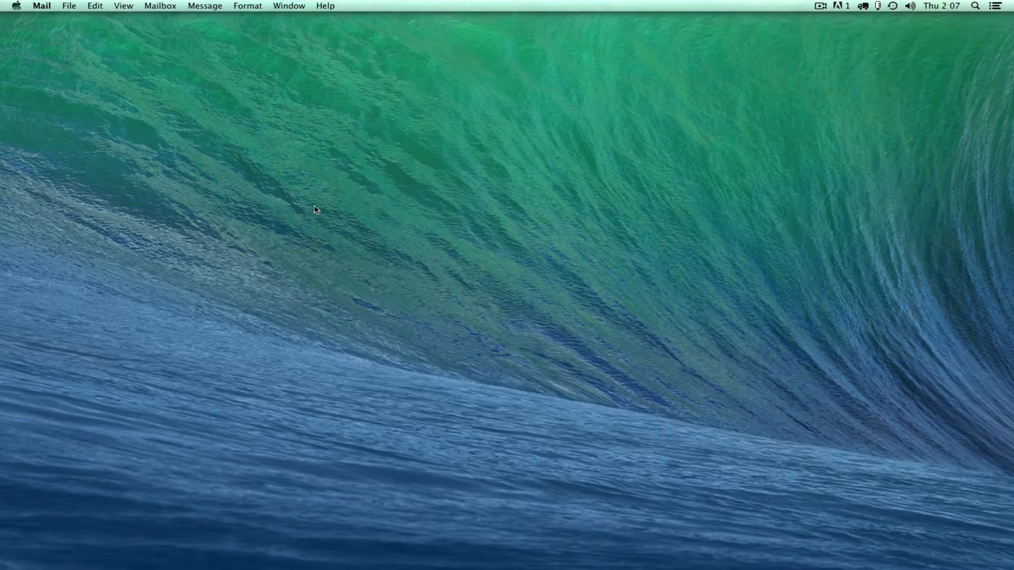
pyautogui.moveTo(3, 207)
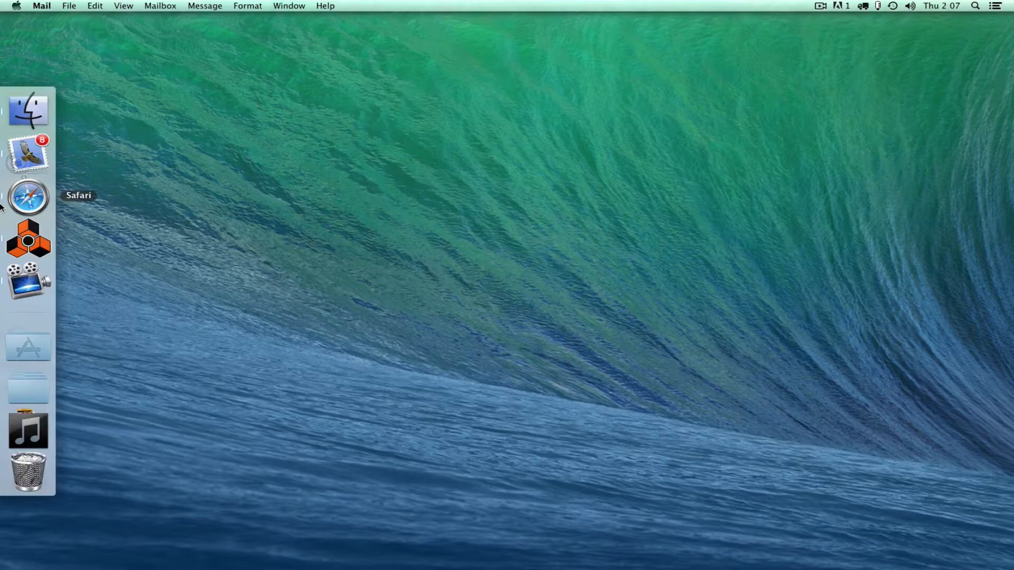
# - Launch Reason from the Dock so a new untitled song window is open
pyautogui.click(28, 240)
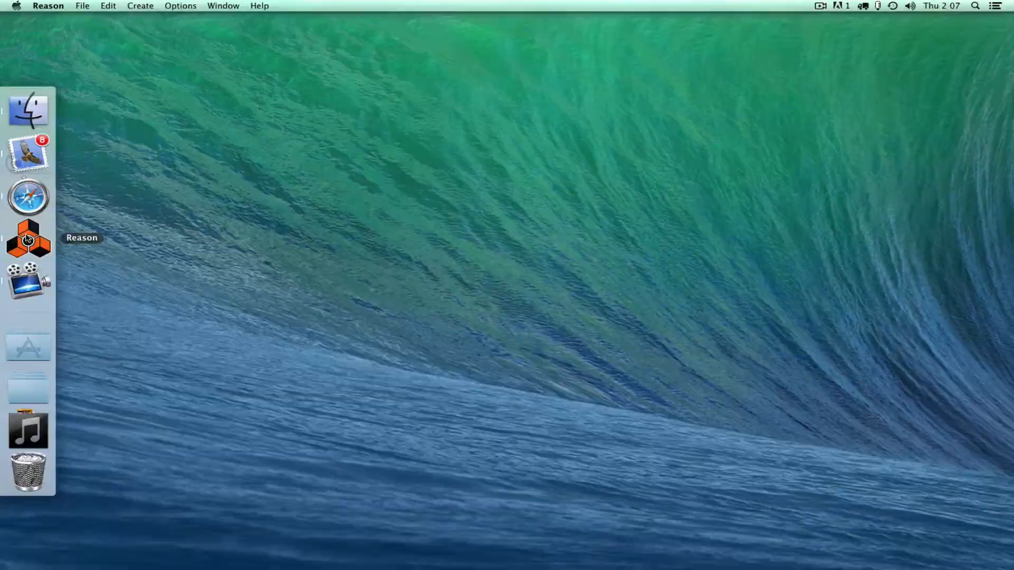
pyautogui.click(28, 238)
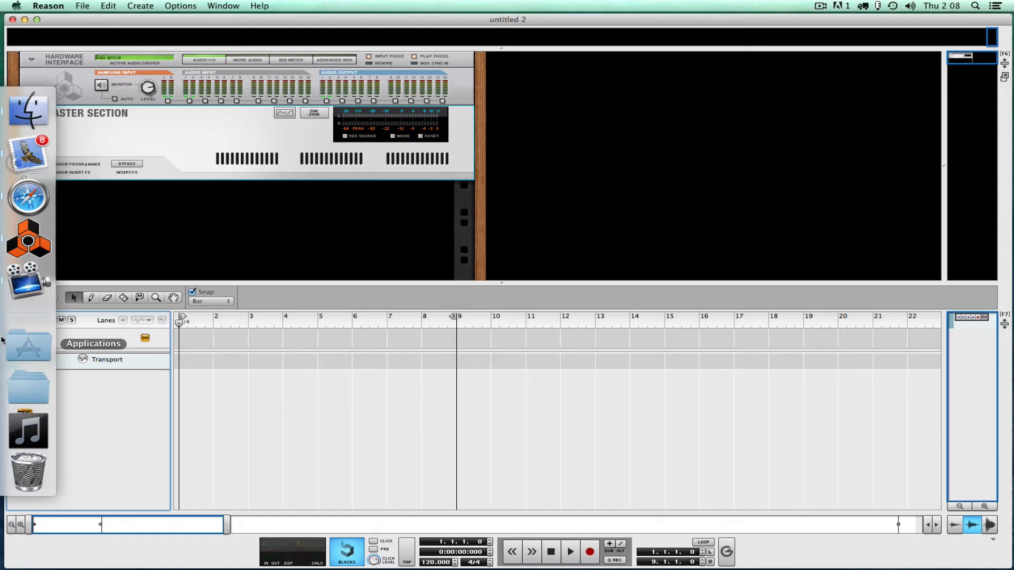
pyautogui.moveTo(6, 356)
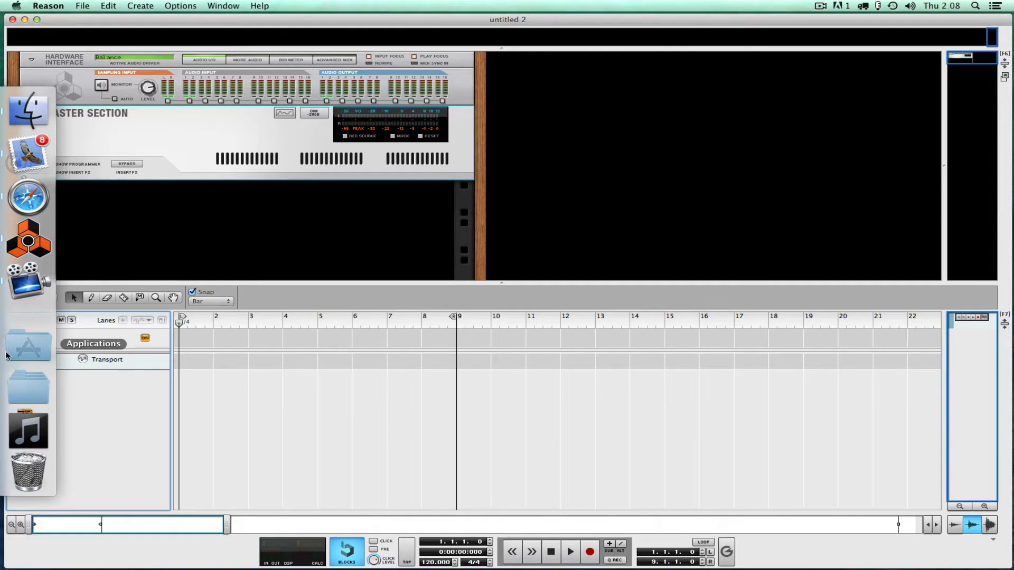
# - Import the Incubus Priceless audio file as a track and lower its fader while playing back
pyautogui.click(29, 386)
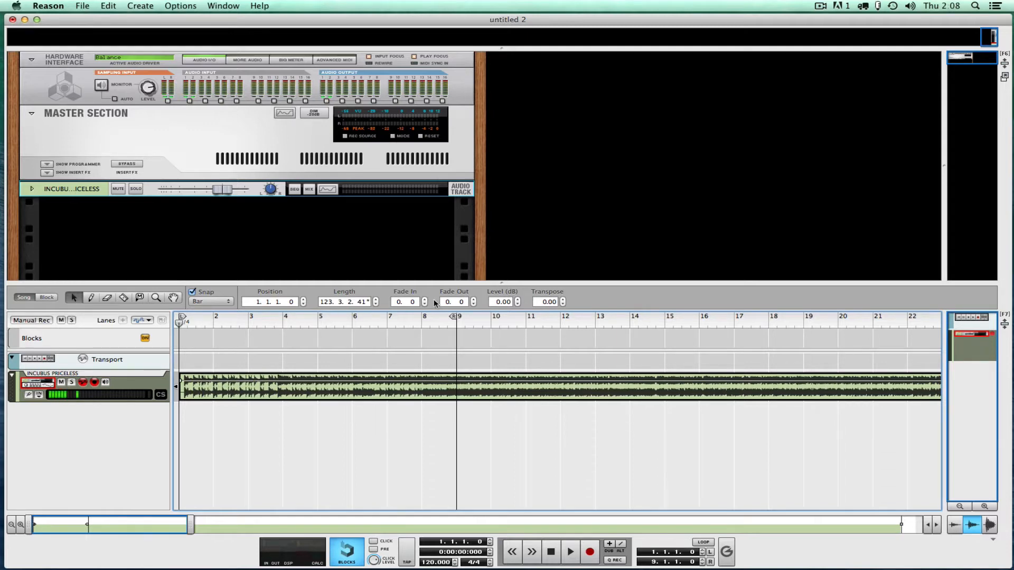
pyautogui.moveTo(223, 189); pyautogui.dragTo(198, 189)
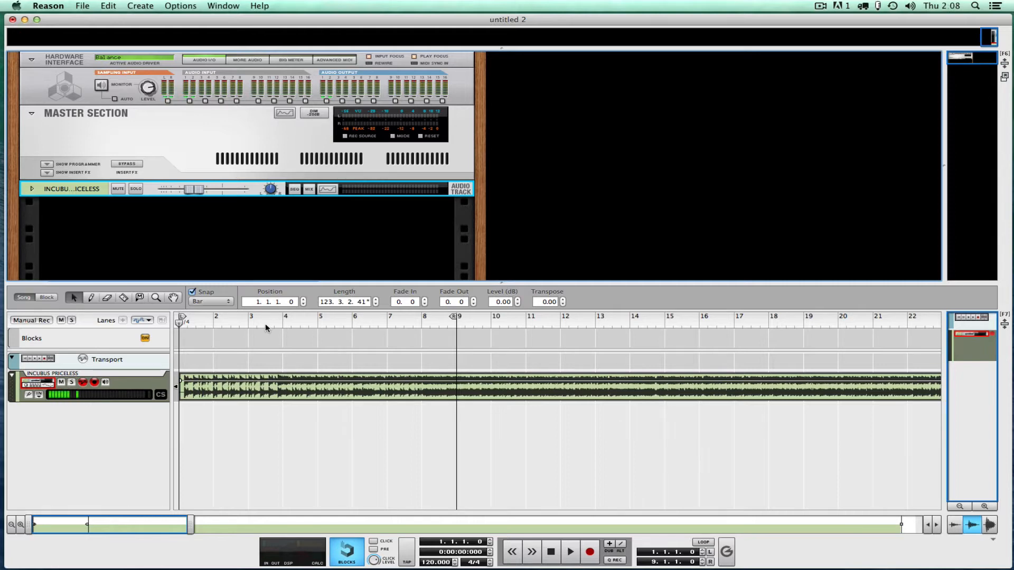
pyautogui.click(569, 551)
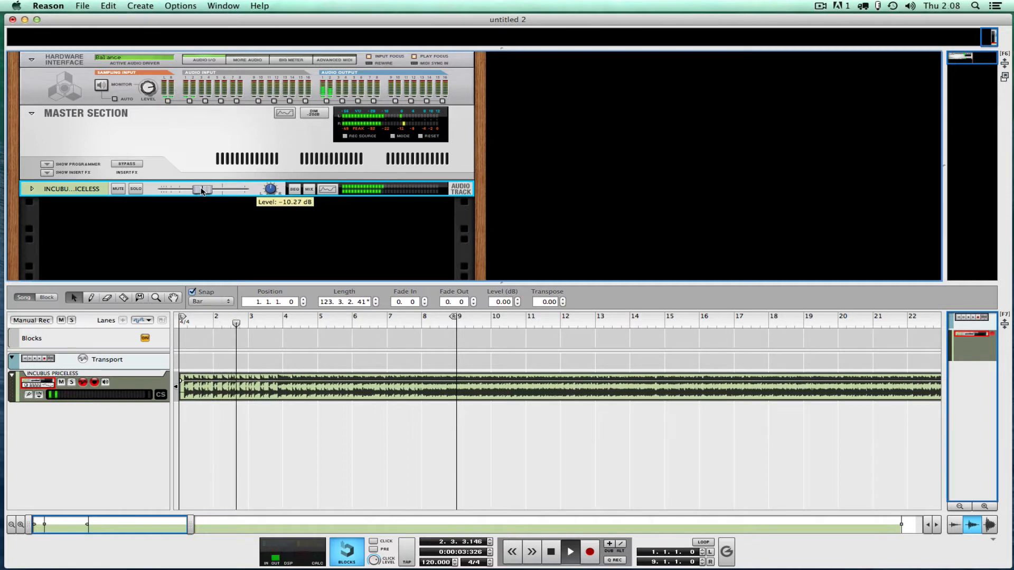
pyautogui.moveTo(198, 189); pyautogui.dragTo(207, 189)
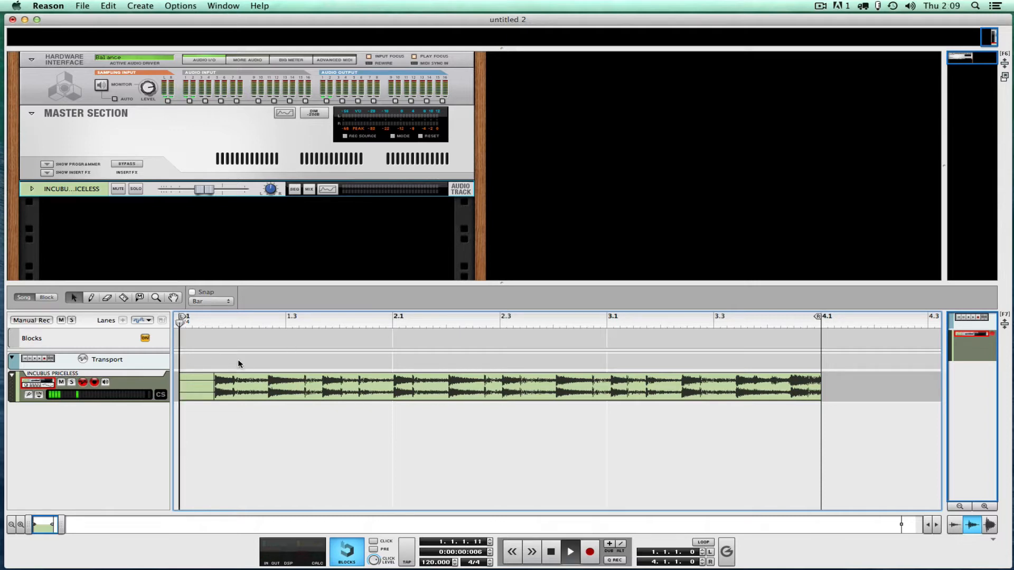
# - Trim the clip's leading silence so the drum break starts at bar 1 and loop it
pyautogui.click(569, 552)
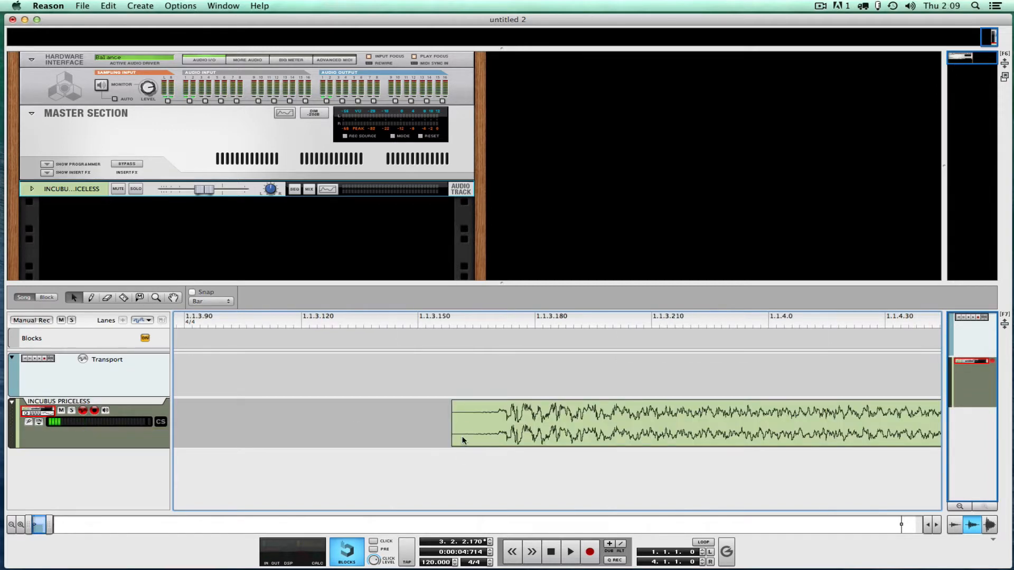
pyautogui.click(647, 423)
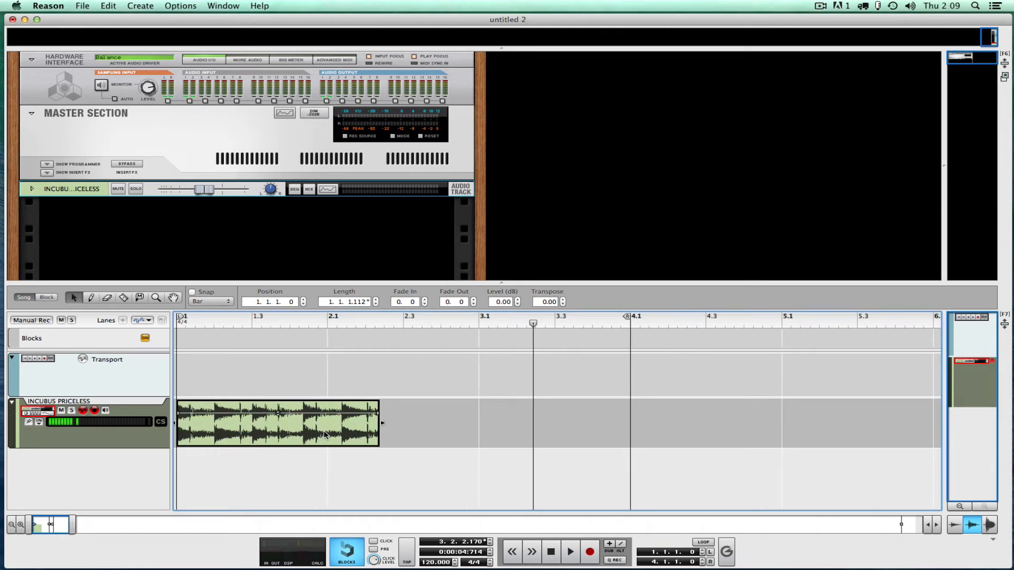
pyautogui.click(569, 552)
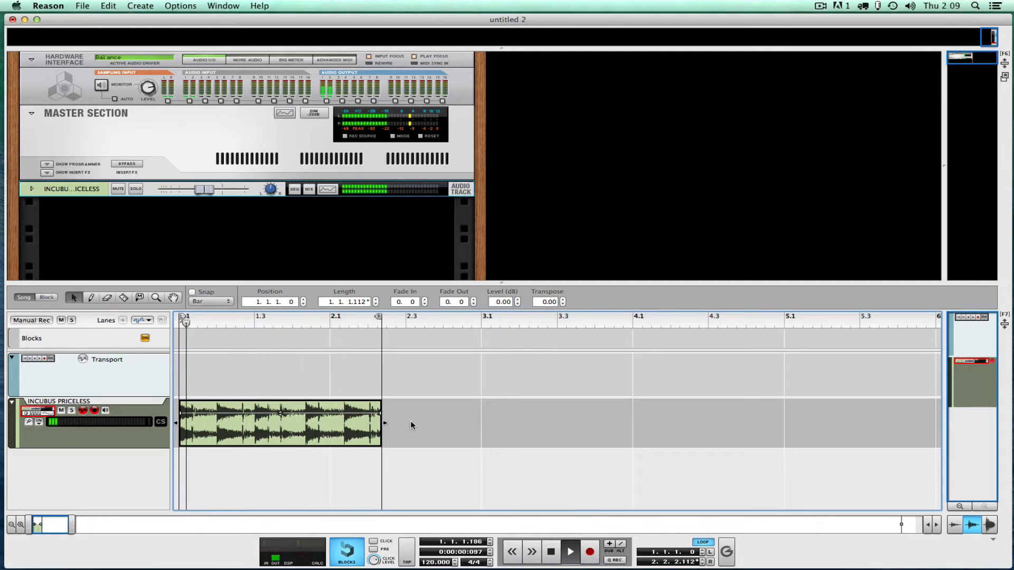
# - Inspect the break clip, return to the arrangement and shorten it to exactly one bar
pyautogui.click(569, 552)
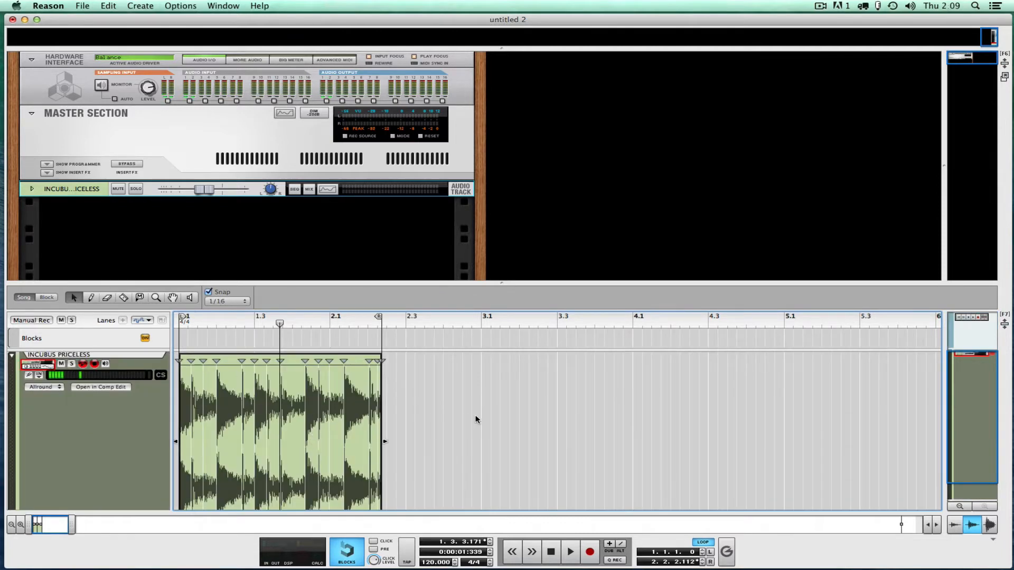
pyautogui.click(278, 414)
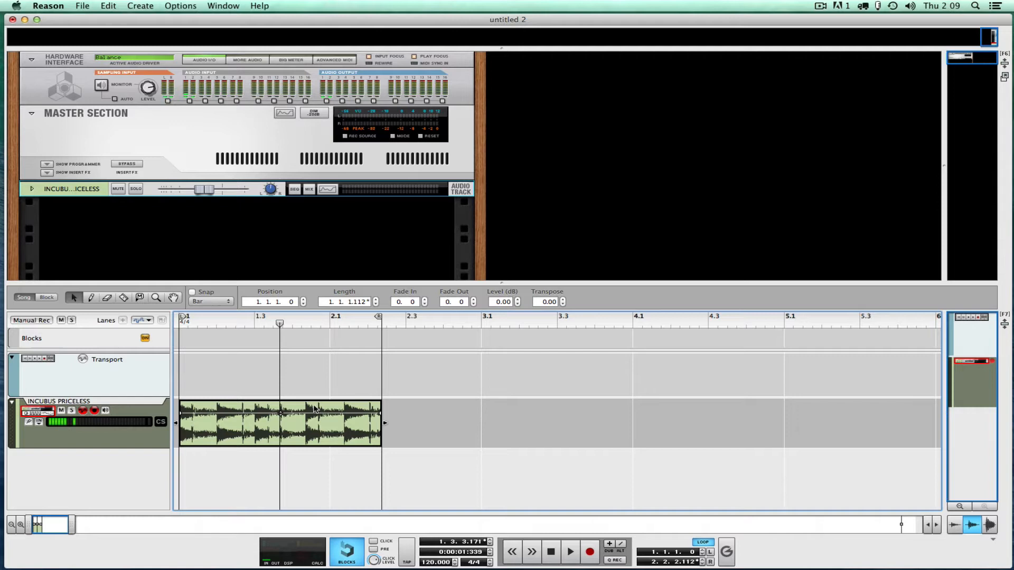
pyautogui.moveTo(385, 425)
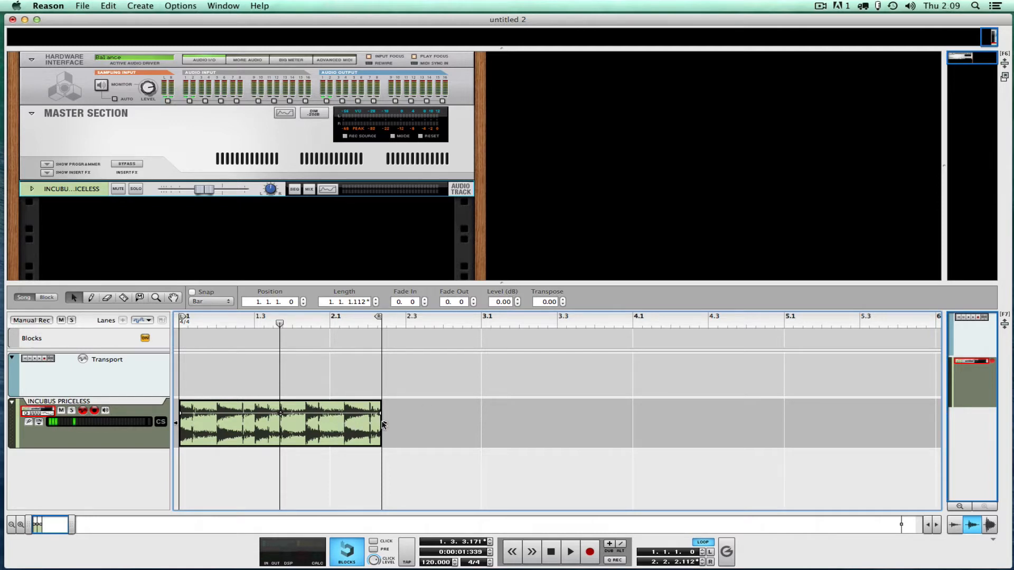
pyautogui.click(193, 291)
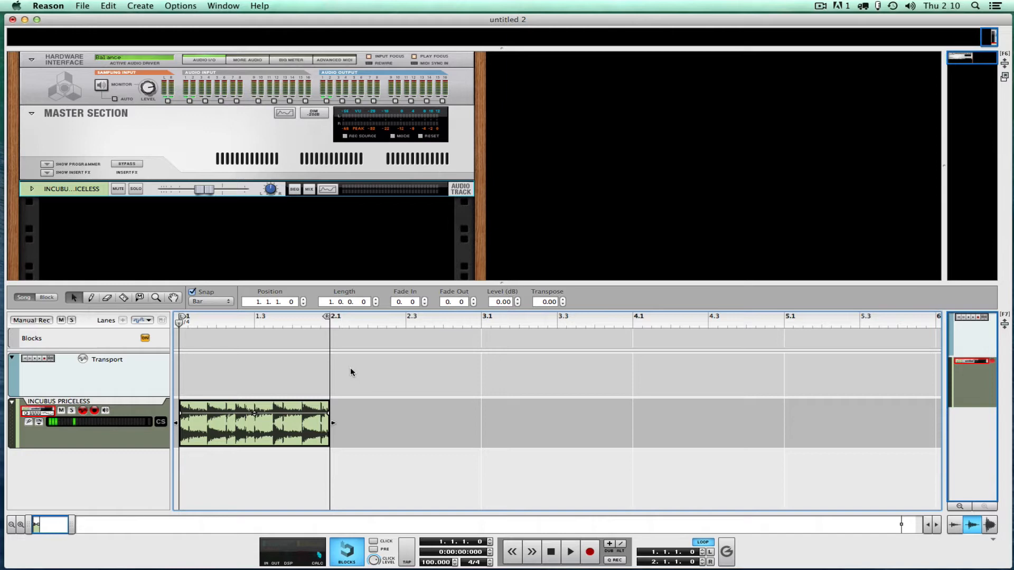
# - Set the song tempo to 93 BPM, play the one-bar loop from the start, then view it in Comp Edit
pyautogui.click(569, 551)
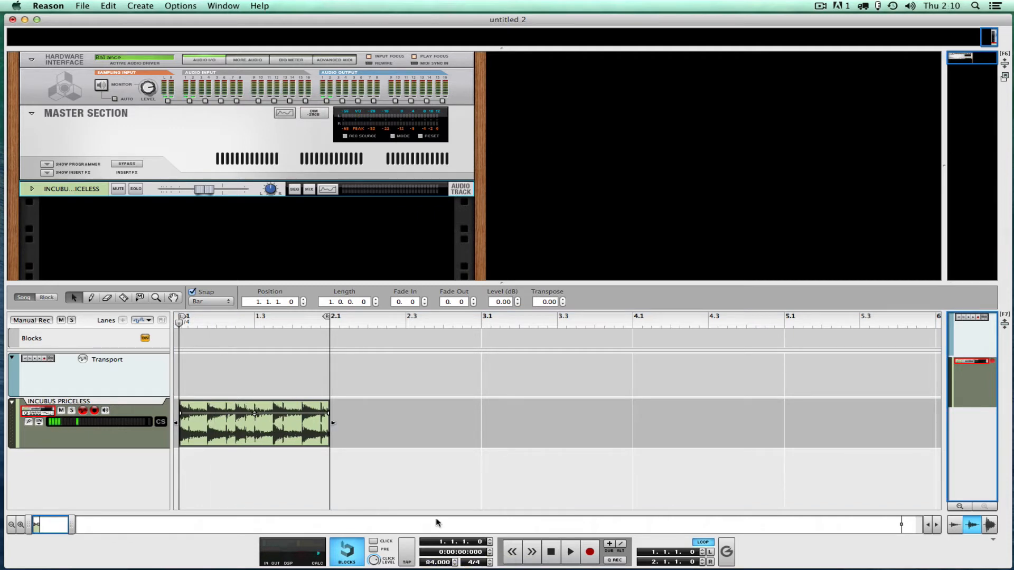
pyautogui.click(569, 551)
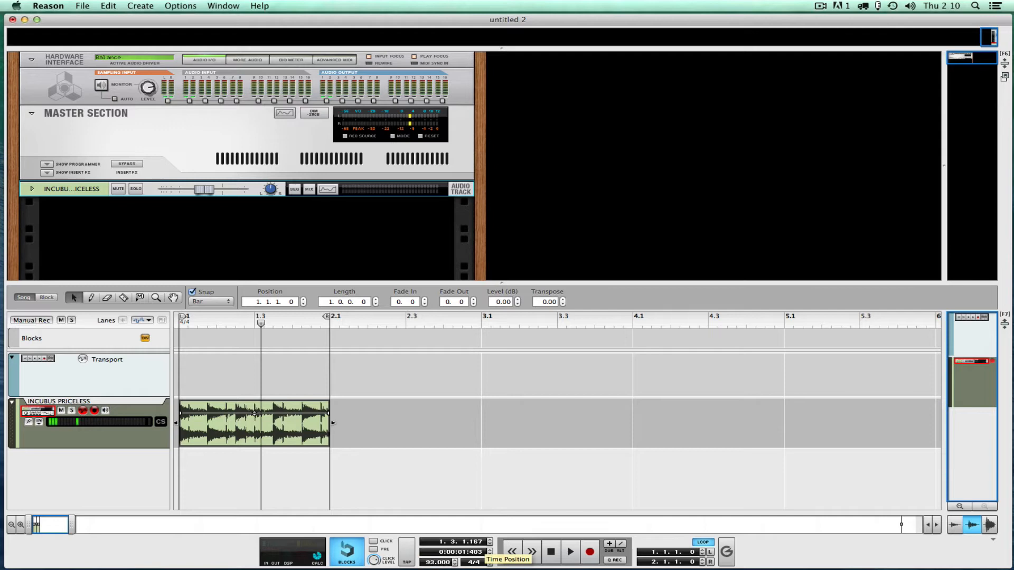
pyautogui.click(551, 552)
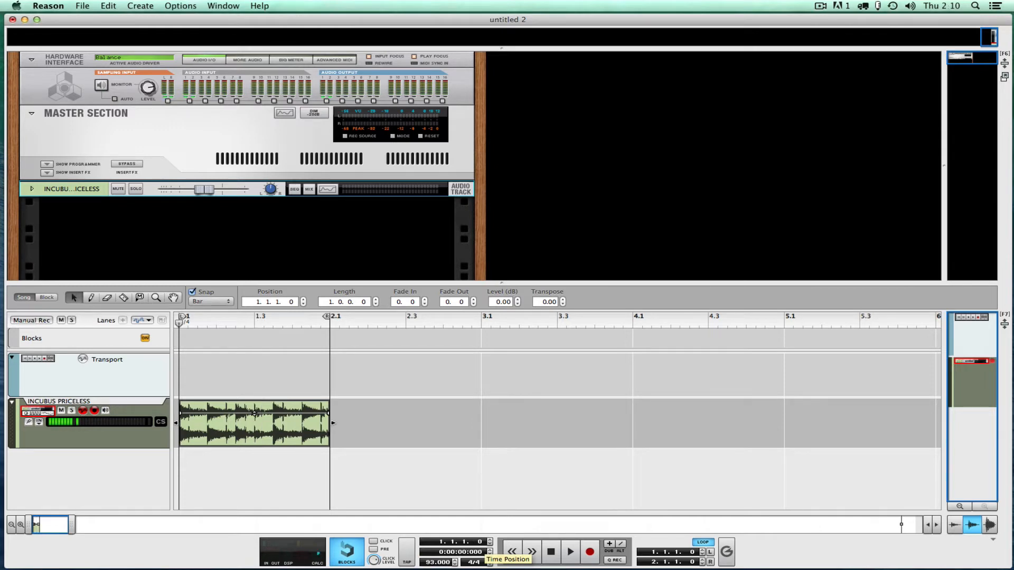
pyautogui.click(569, 551)
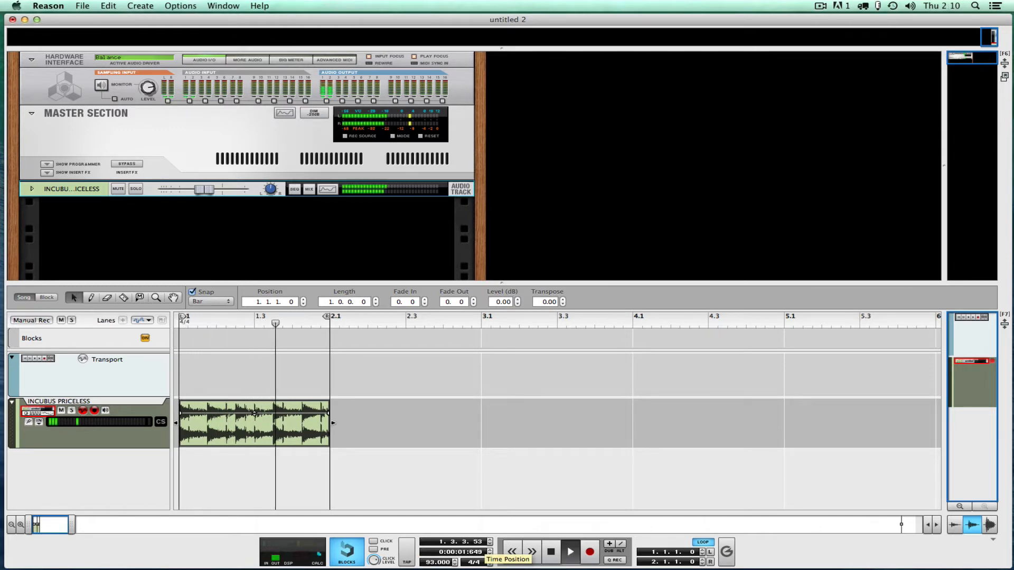
pyautogui.click(243, 323)
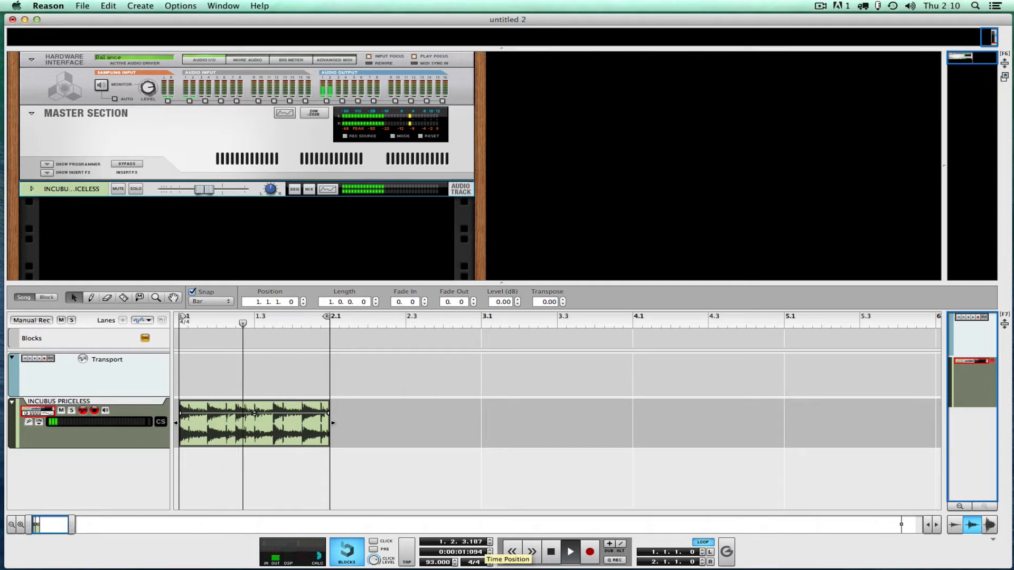
pyautogui.click(569, 552)
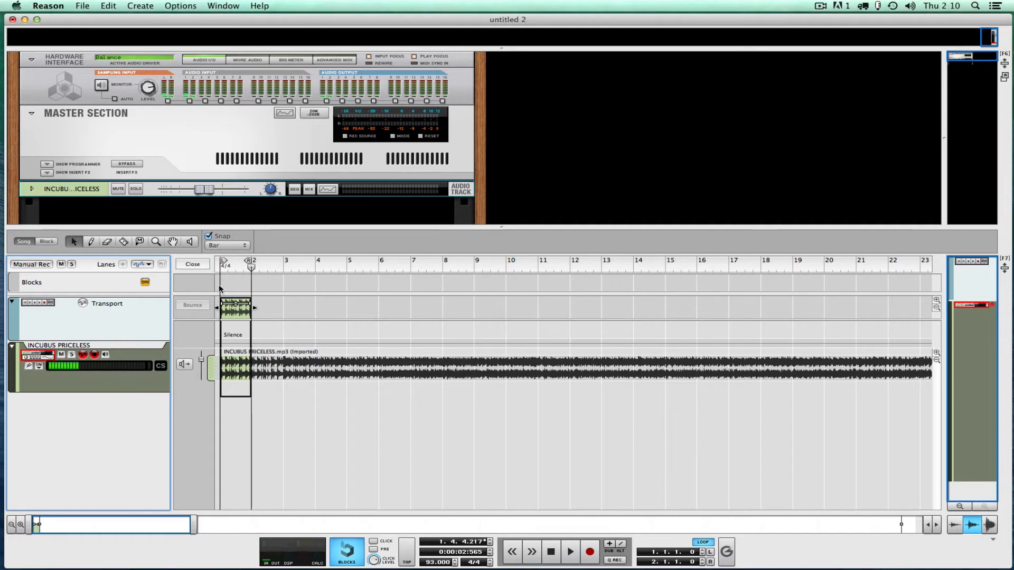
# - Bounce the one-bar clip to a REX loop so Incubus Priceless appears in the song samples
pyautogui.click(252, 369)
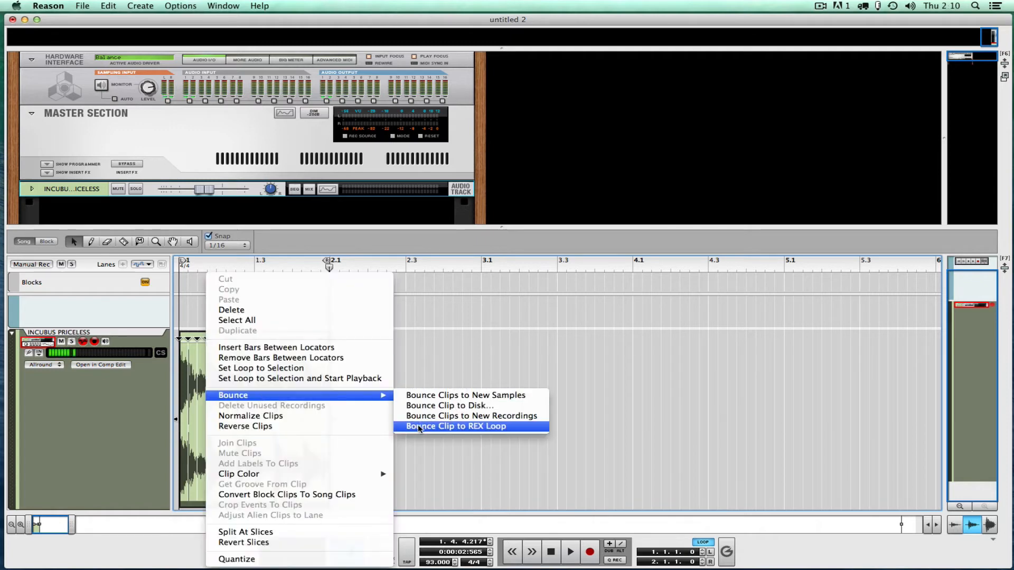
pyautogui.click(454, 426)
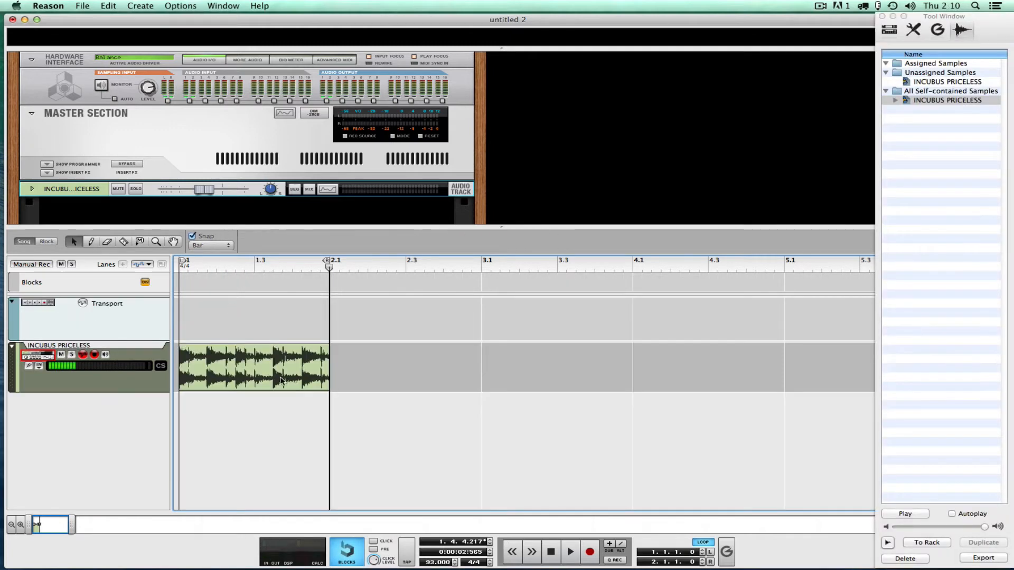
pyautogui.click(254, 367)
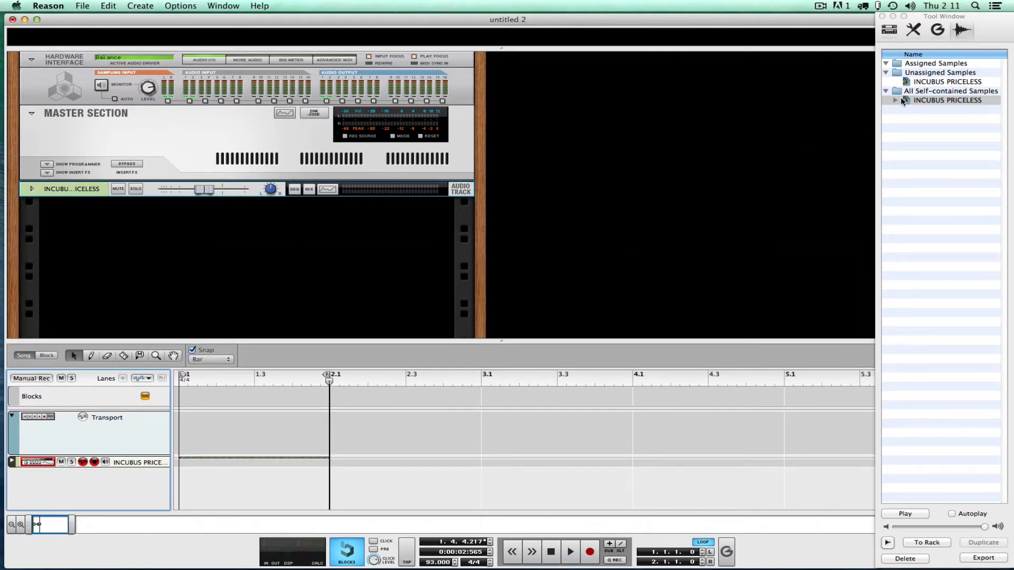
# - Delete the Dr. Octo Rex player, leaving the INCUBUS PRICELESS sample unassigned in the rack
pyautogui.click(946, 100)
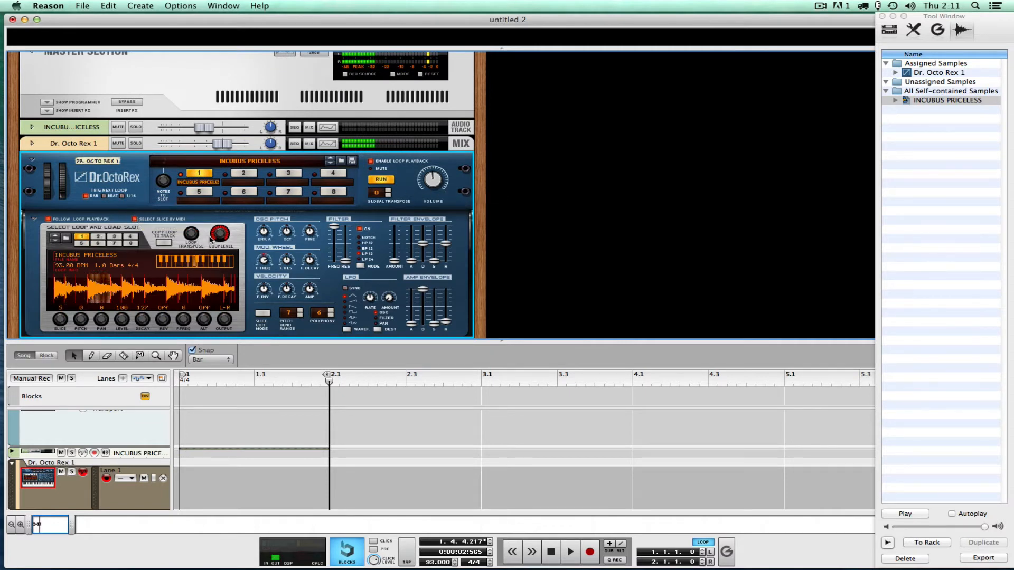
pyautogui.click(211, 374)
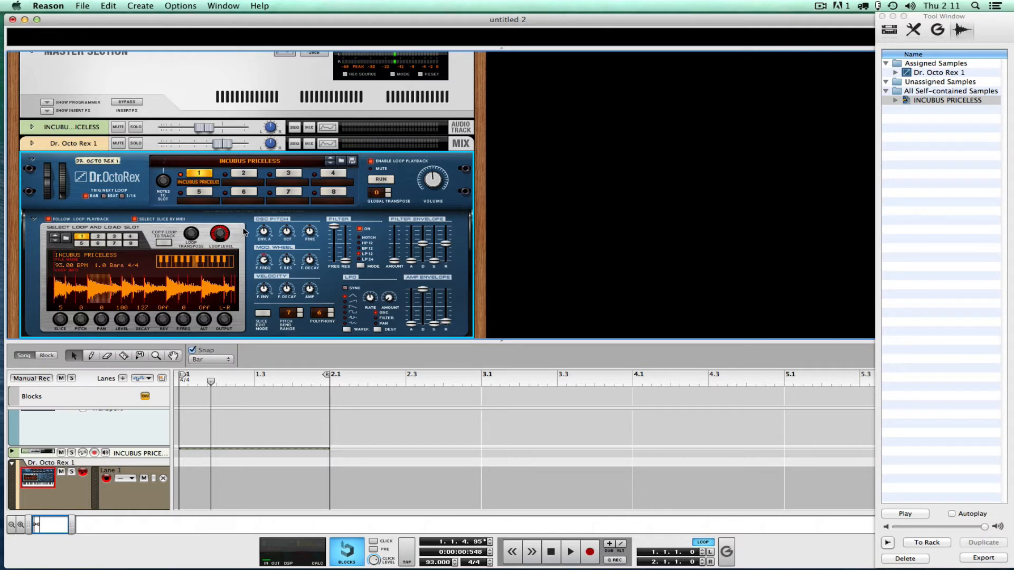
pyautogui.click(550, 551)
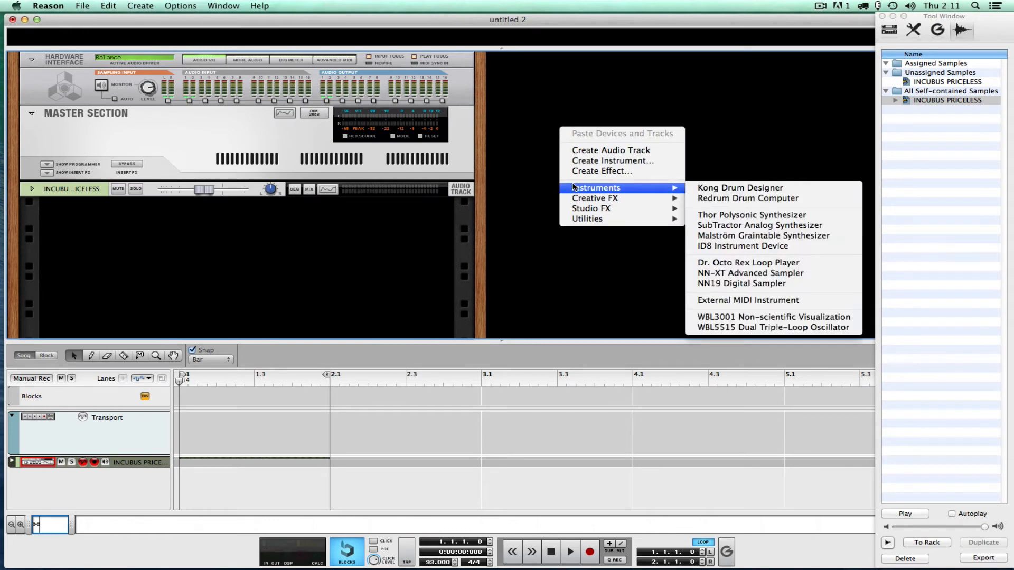
# - Add a Kong Drum Designer and load the INCUBUS PRICELESS REX loop into its NurseRex module
pyautogui.click(740, 188)
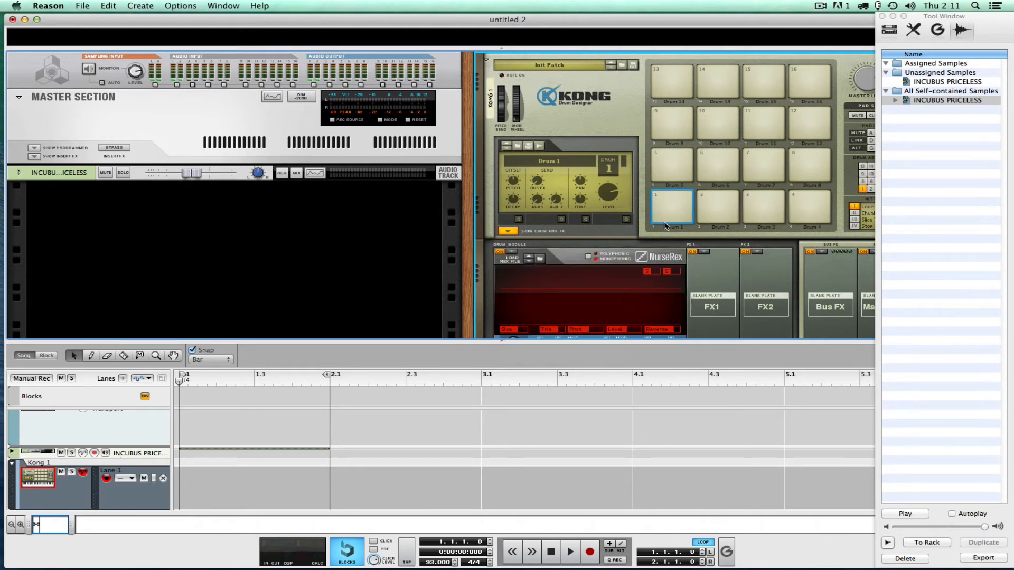
pyautogui.click(506, 258)
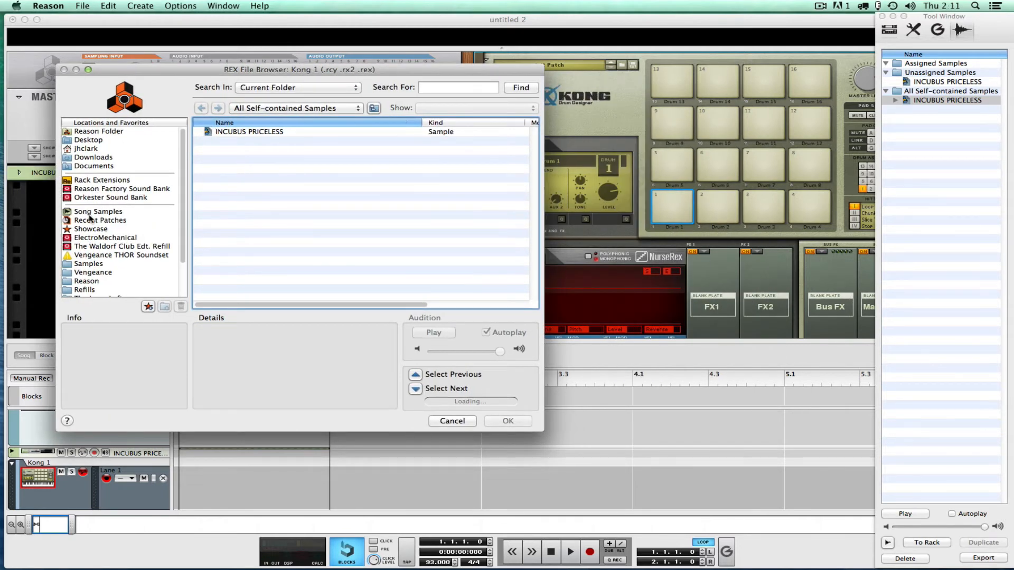
pyautogui.click(250, 132)
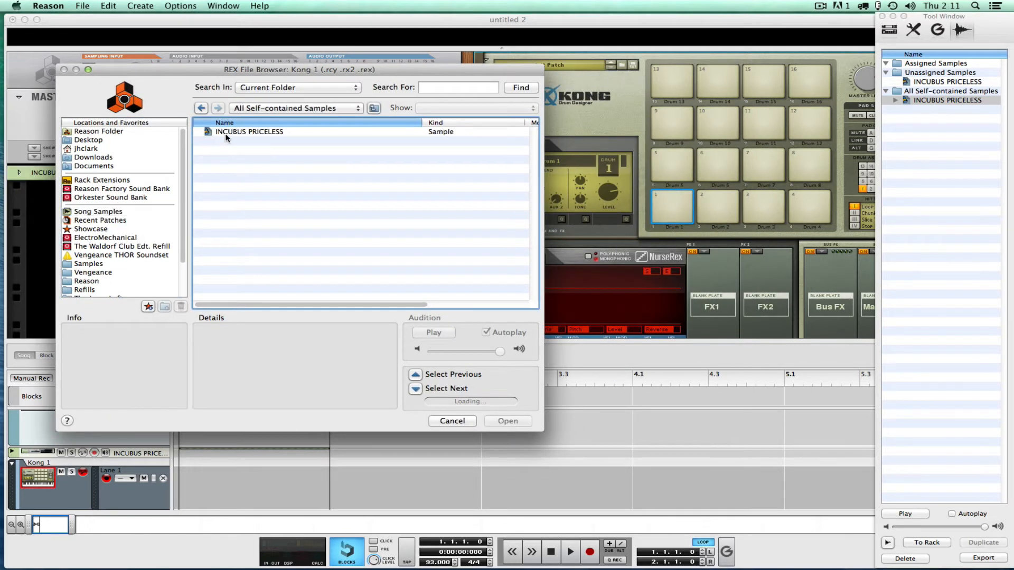
pyautogui.click(508, 422)
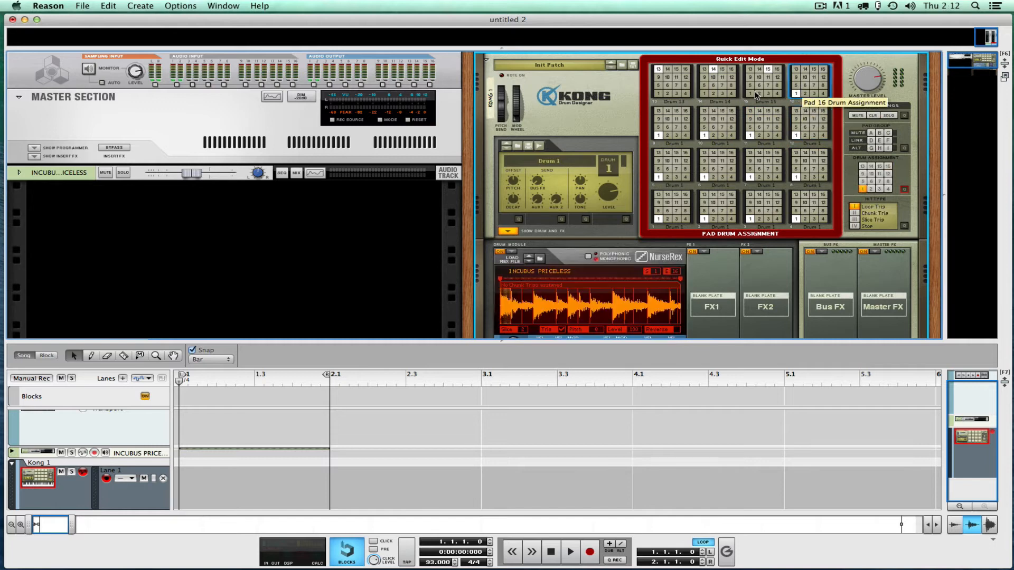
# - Assign pad 16 to Drum 1 in Kong's Quick Edit Mode
pyautogui.click(666, 81)
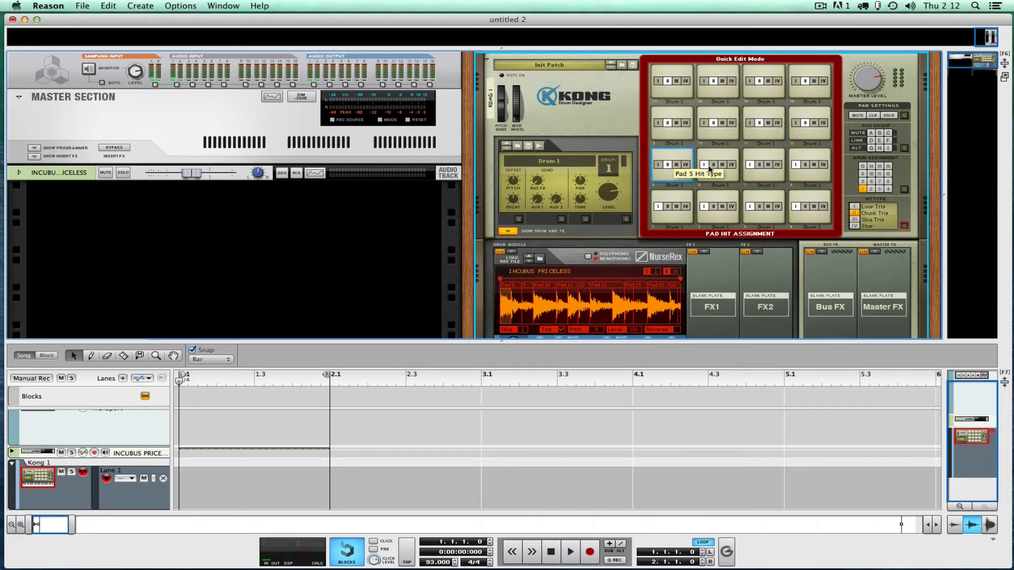
pyautogui.moveTo(810, 163)
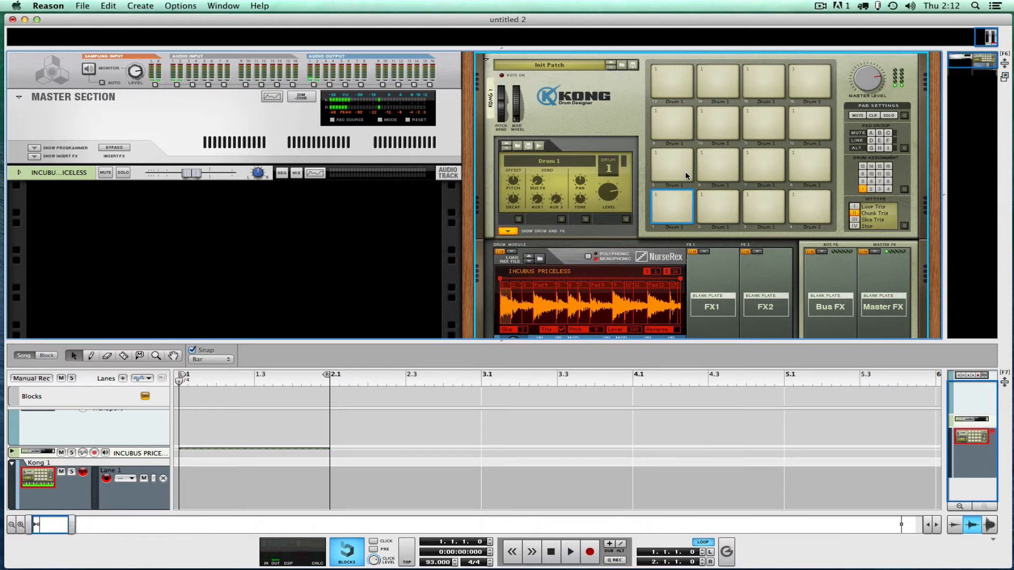
pyautogui.click(716, 164)
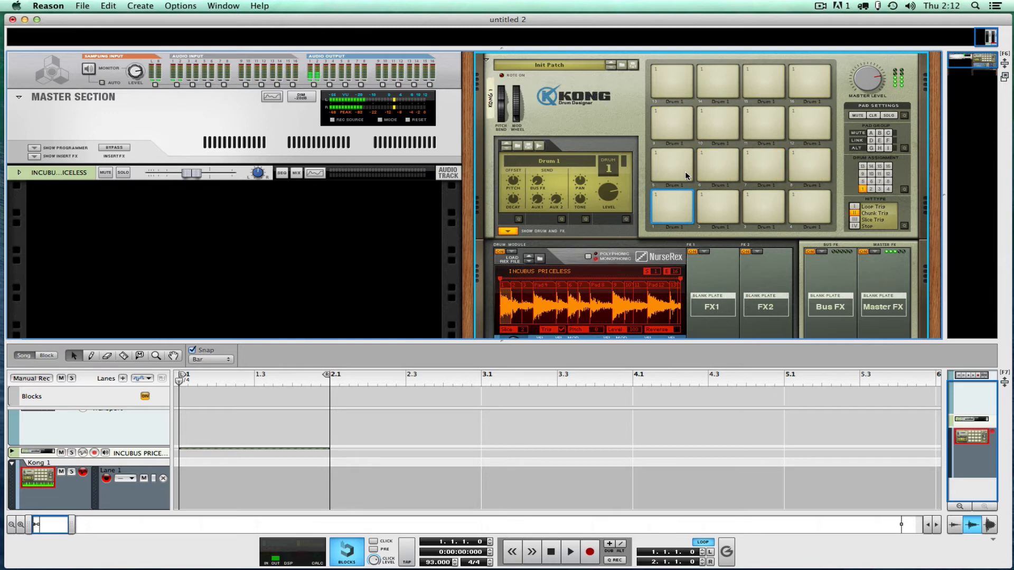
pyautogui.click(719, 81)
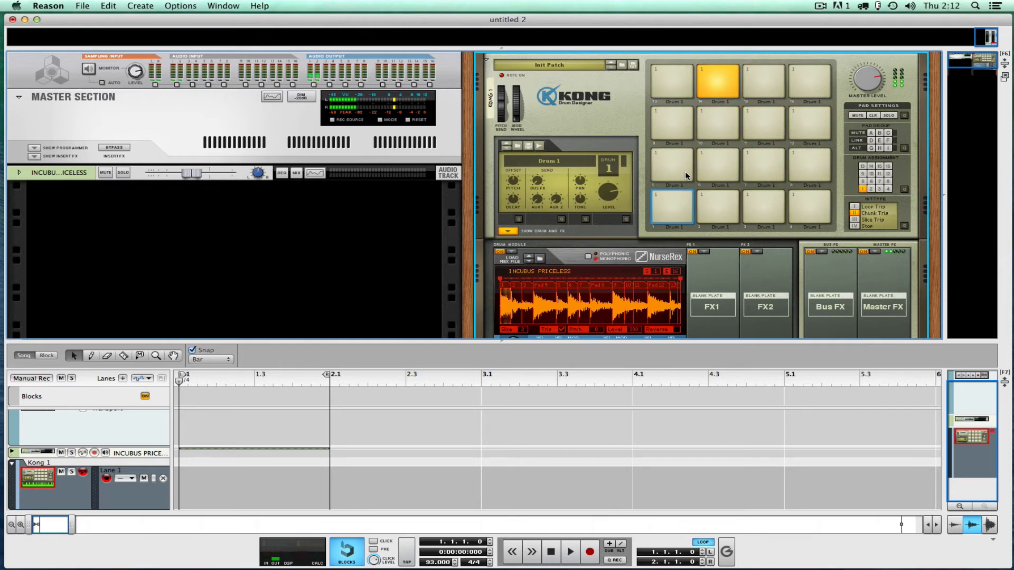
pyautogui.click(669, 82)
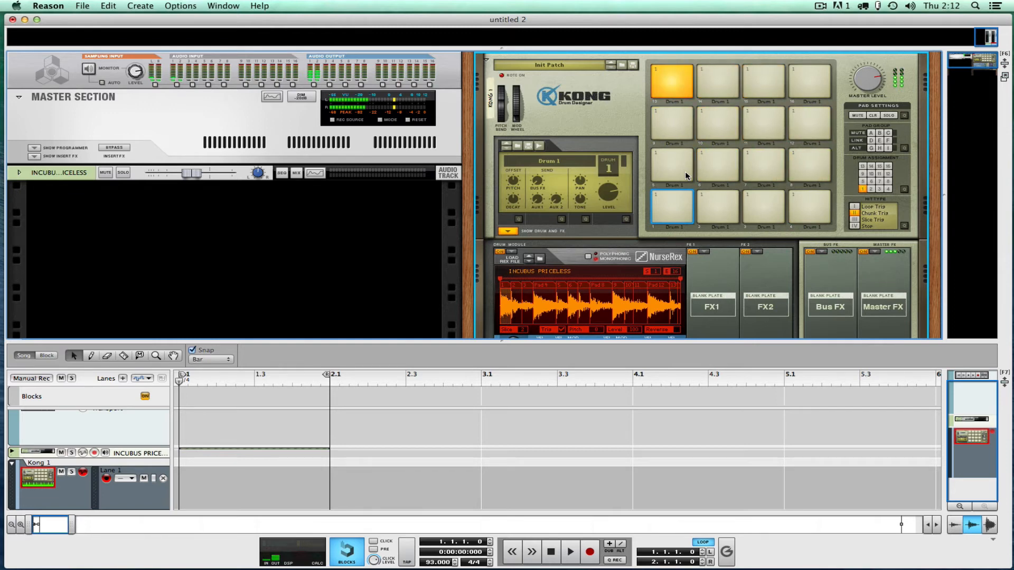
pyautogui.click(717, 207)
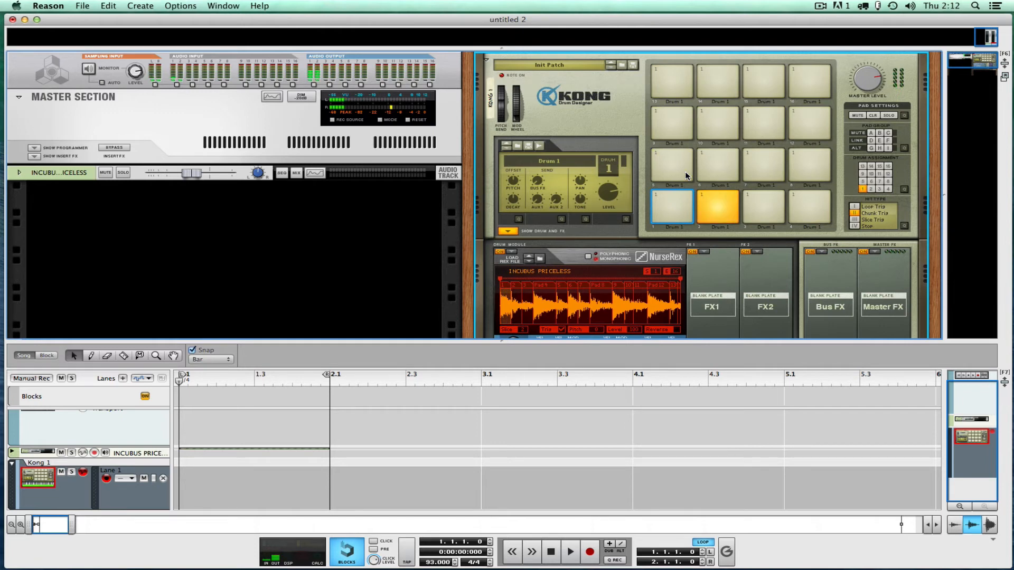
pyautogui.click(718, 207)
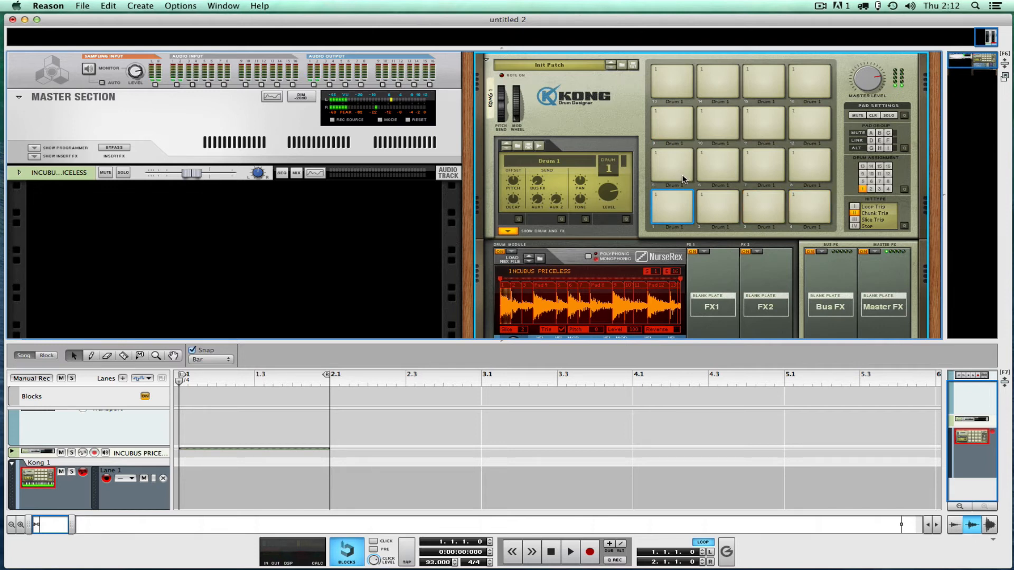
pyautogui.scroll(-3)
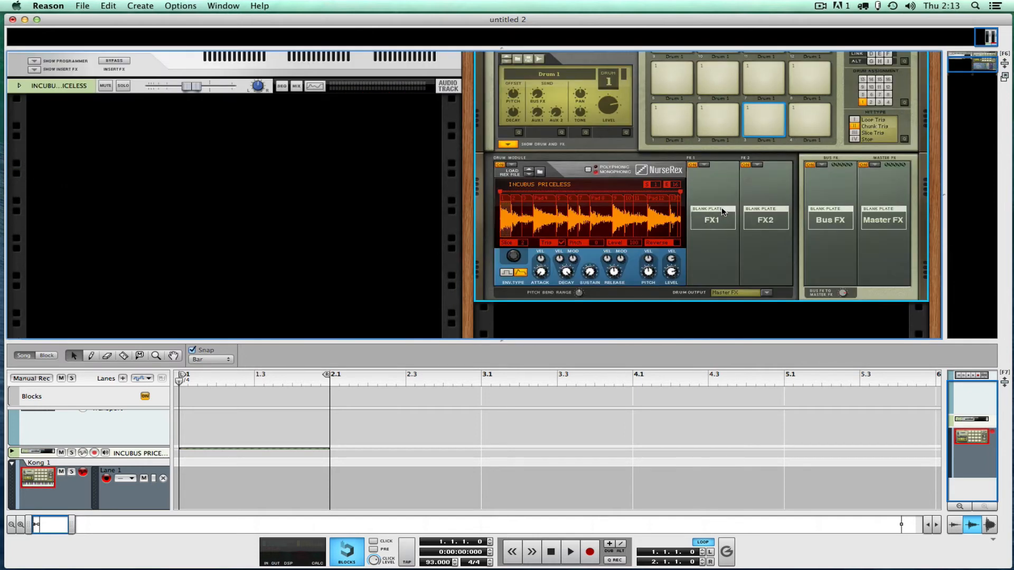
pyautogui.moveTo(535, 209)
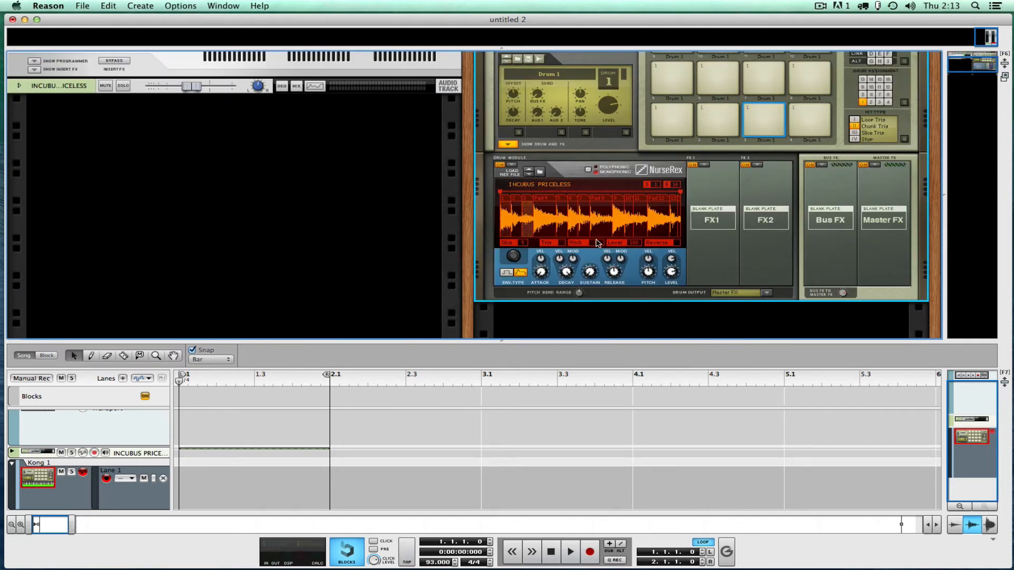
pyautogui.moveTo(565, 272)
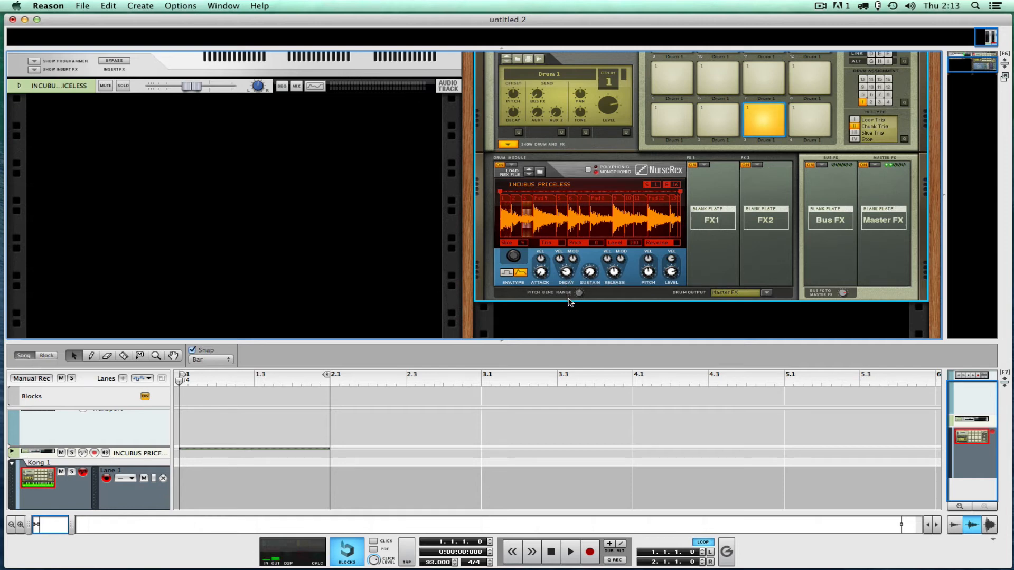
pyautogui.click(811, 77)
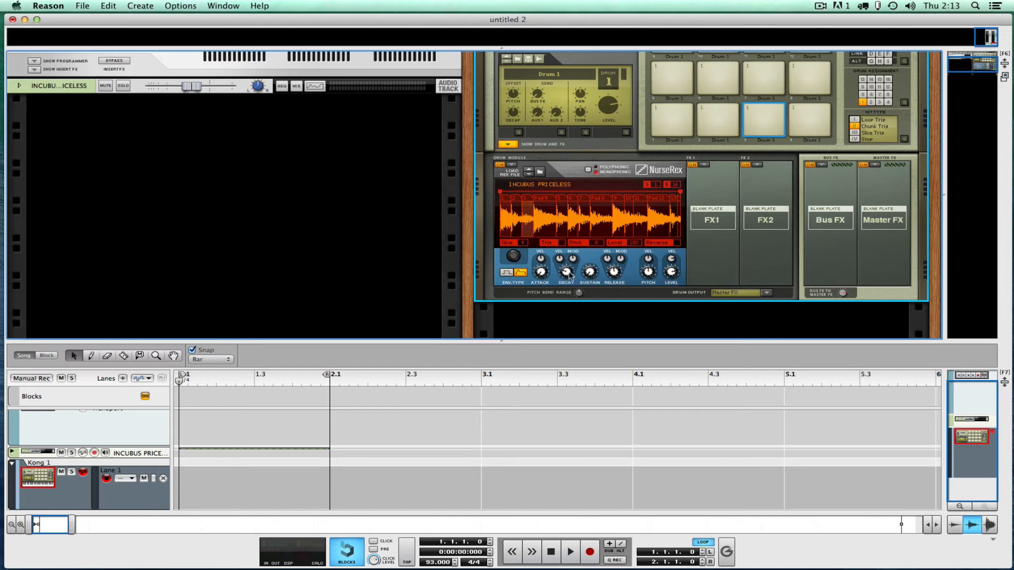
pyautogui.moveTo(565, 272)
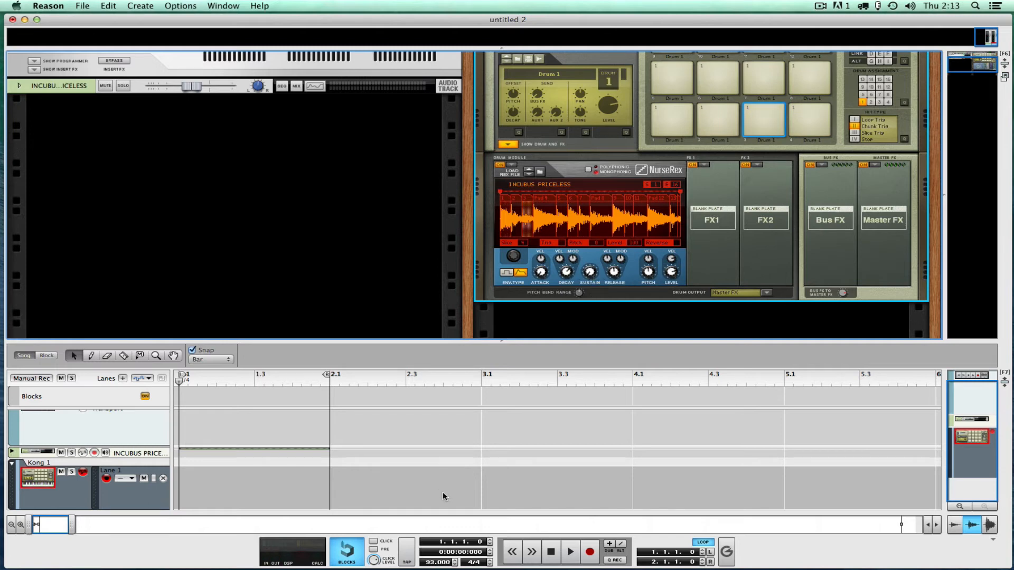
# - Set the tempo to 84 BPM, arm the Kong track and record a one-bar pad pattern
pyautogui.click(438, 562)
pyautogui.write('84.000')
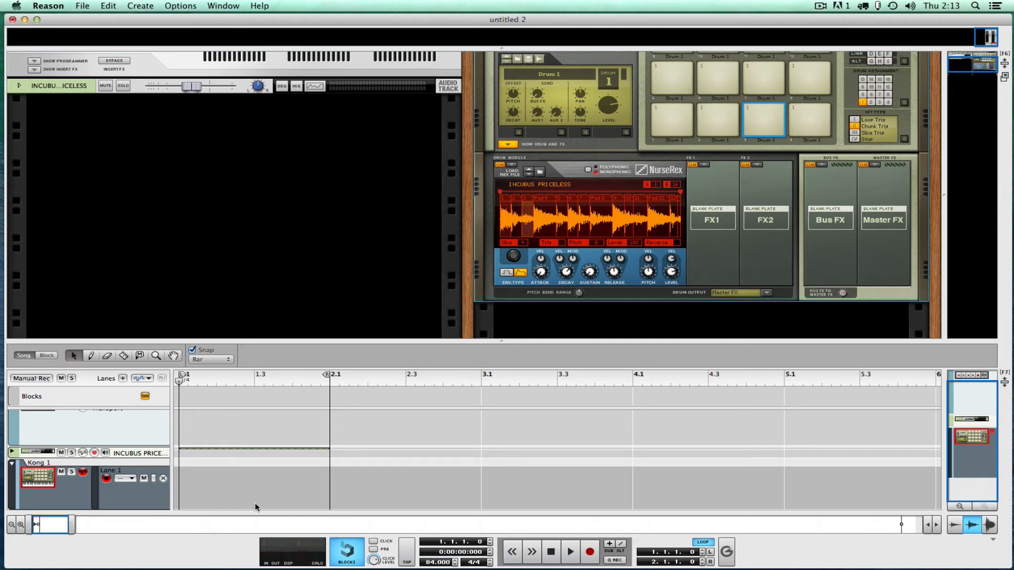
pyautogui.moveTo(307, 411)
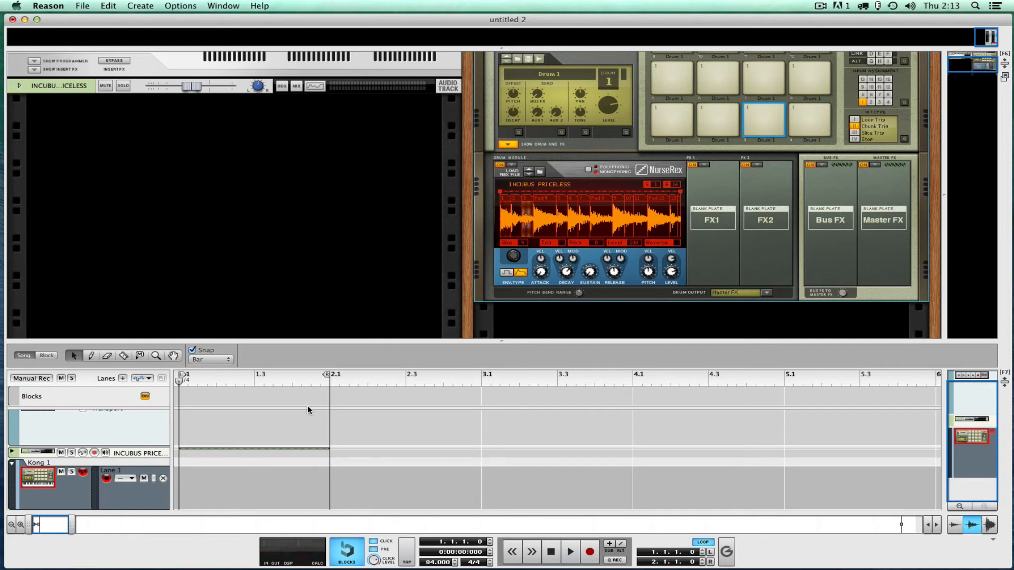
pyautogui.click(810, 77)
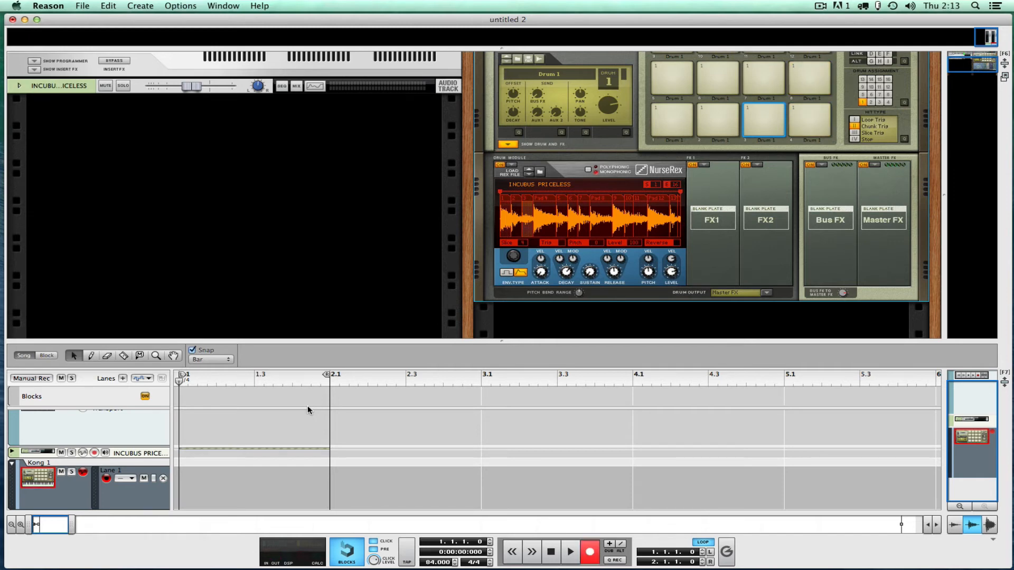
pyautogui.click(568, 551)
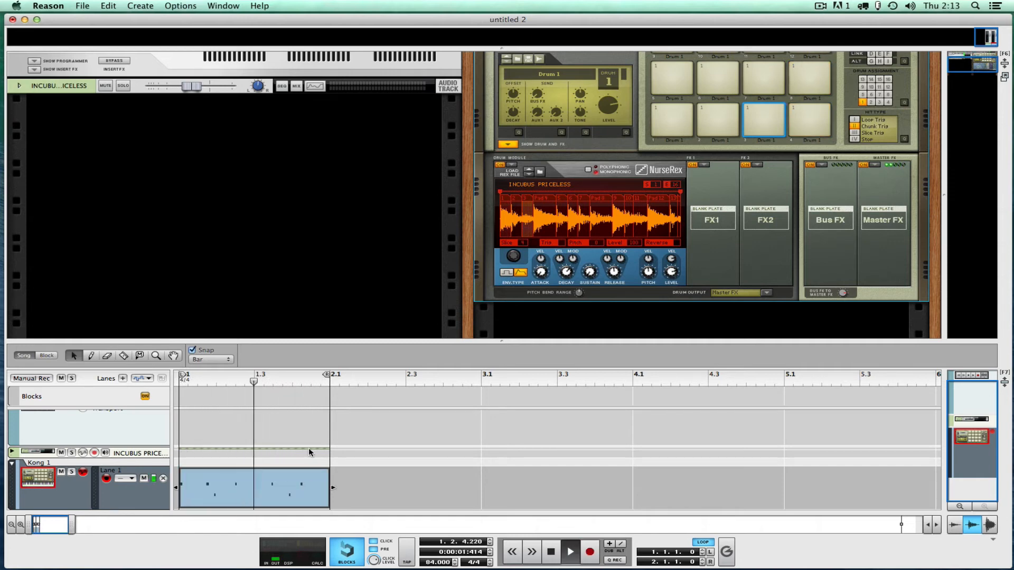
pyautogui.click(568, 551)
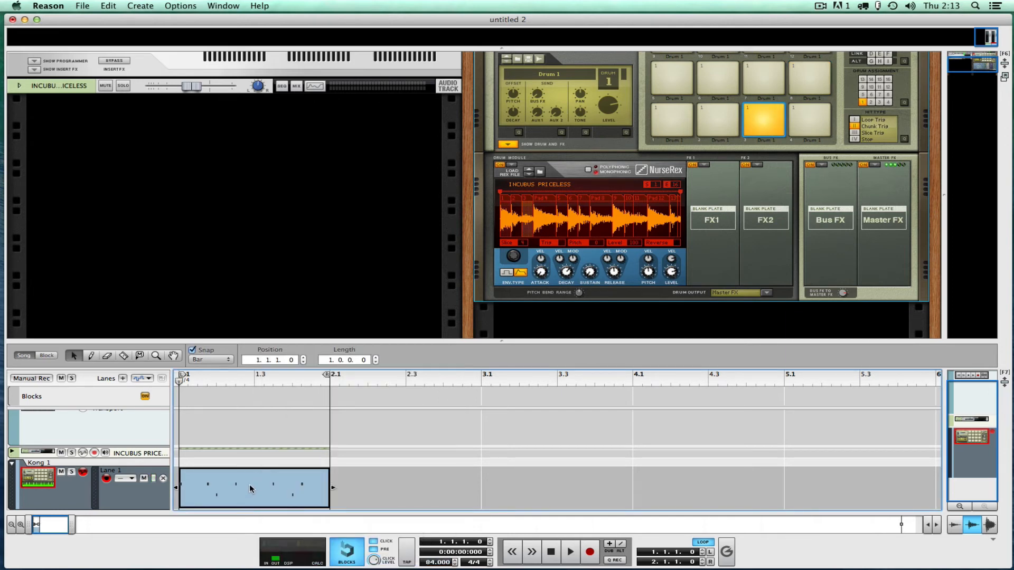
# - Select the recorded pattern clip and bring up the ReGroove Mixer above the transport
pyautogui.click(763, 119)
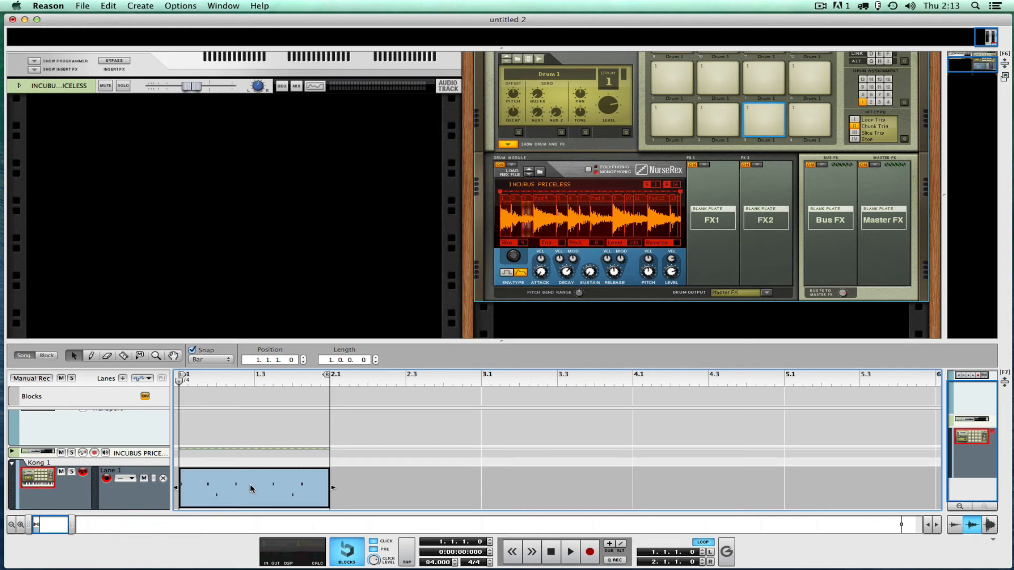
pyautogui.click(764, 120)
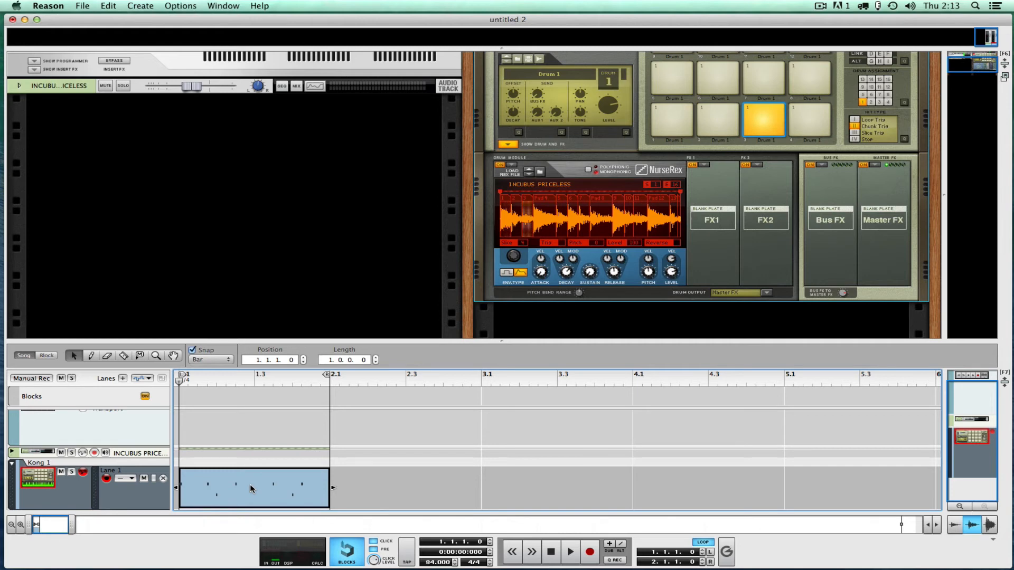
pyautogui.click(763, 120)
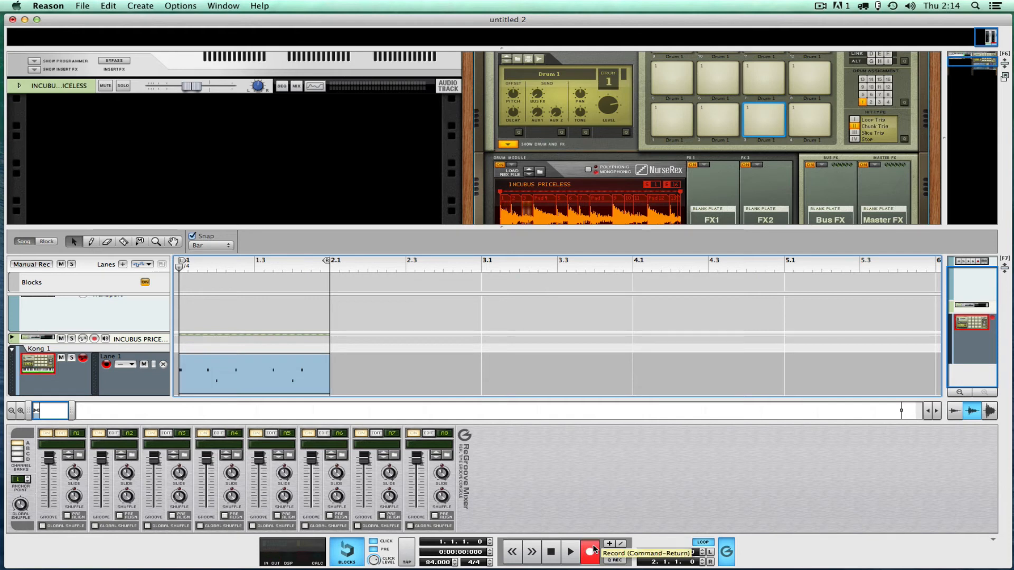
# - Record a new pad-pattern take into the Kong clip and view its notes in the editor
pyautogui.click(568, 551)
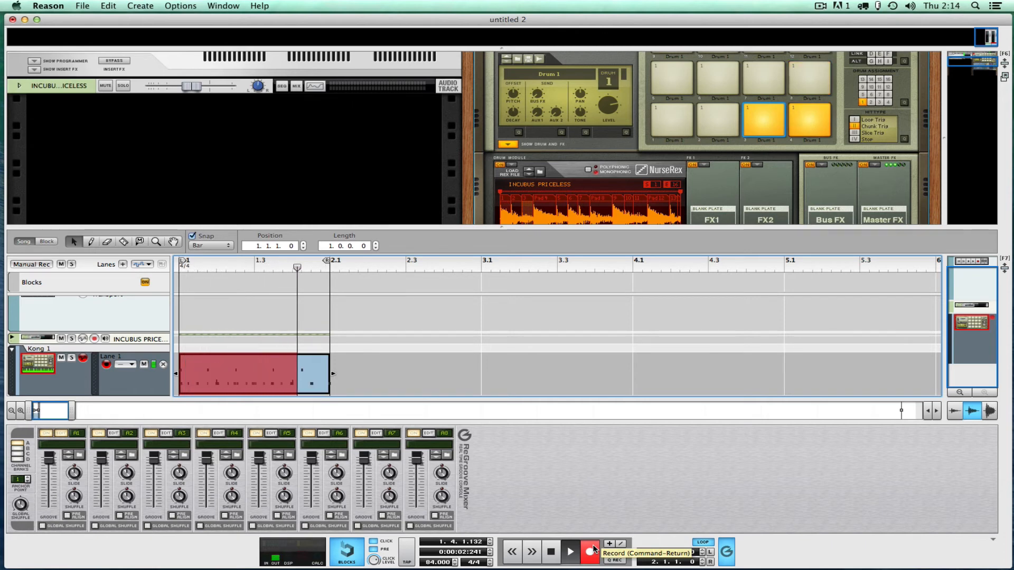
pyautogui.click(589, 552)
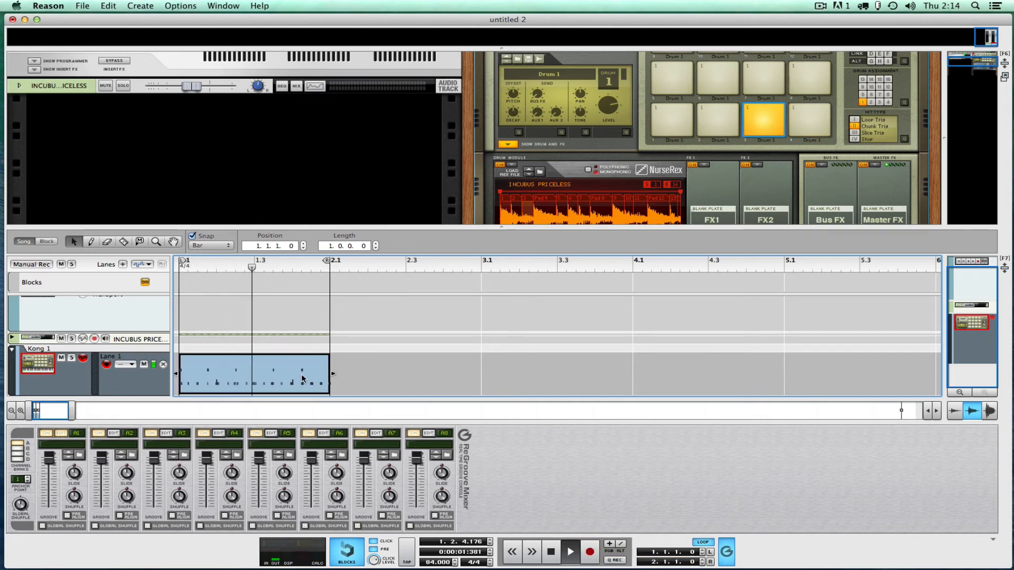
pyautogui.doubleClick(253, 378)
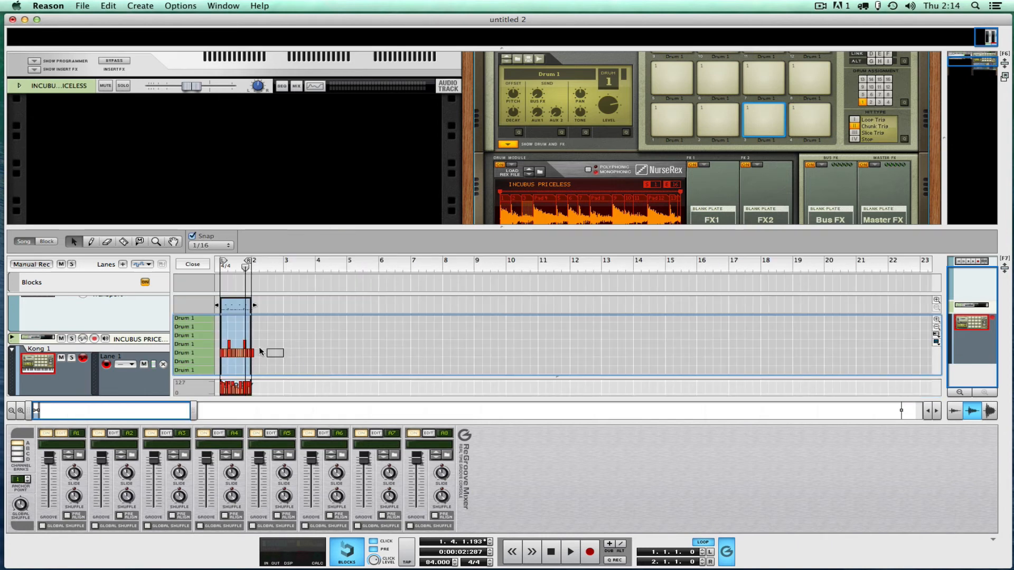
pyautogui.click(236, 352)
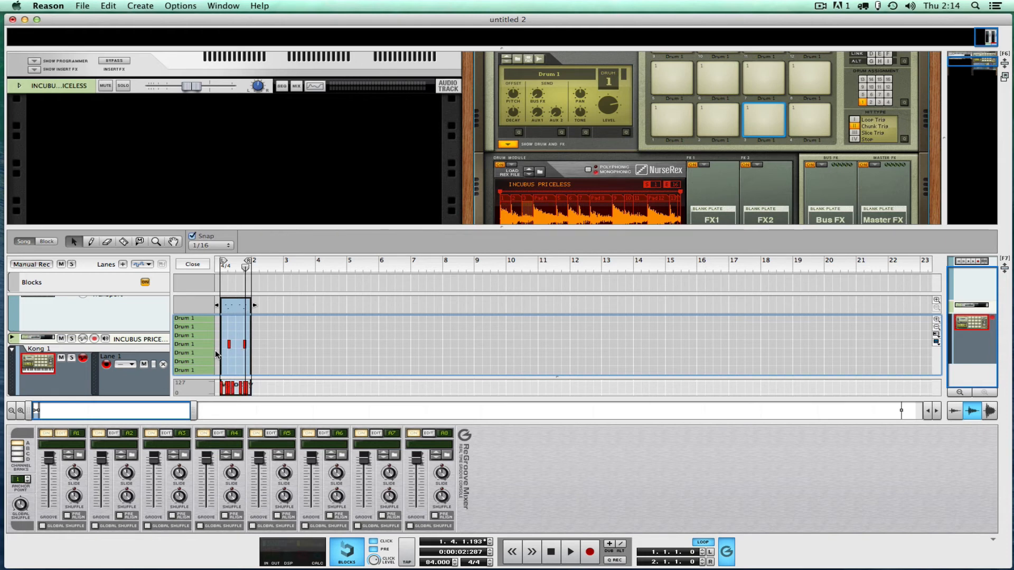
# - Select all recorded notes and quantize them to 1/16 steps
pyautogui.click(551, 551)
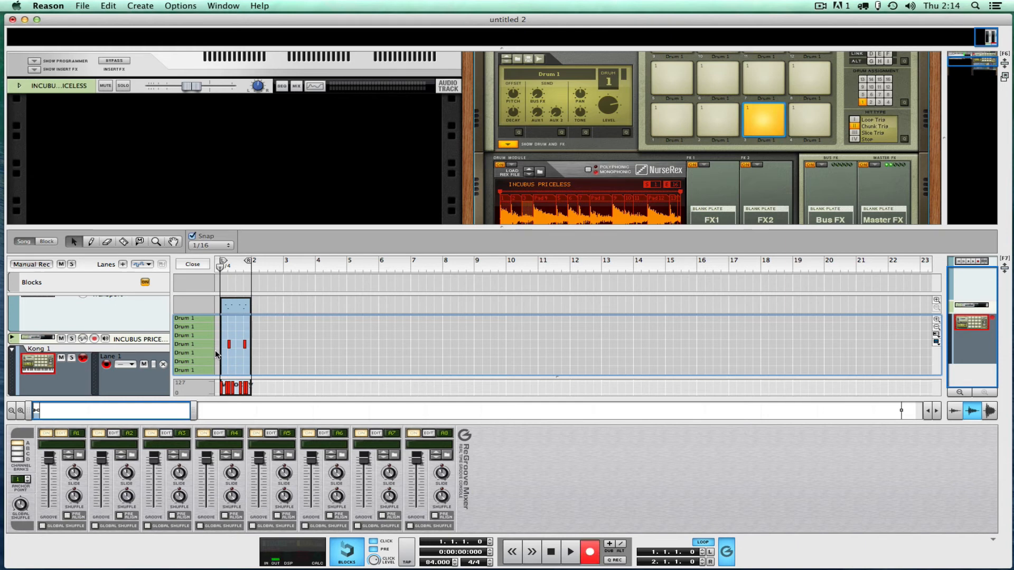
pyautogui.click(569, 551)
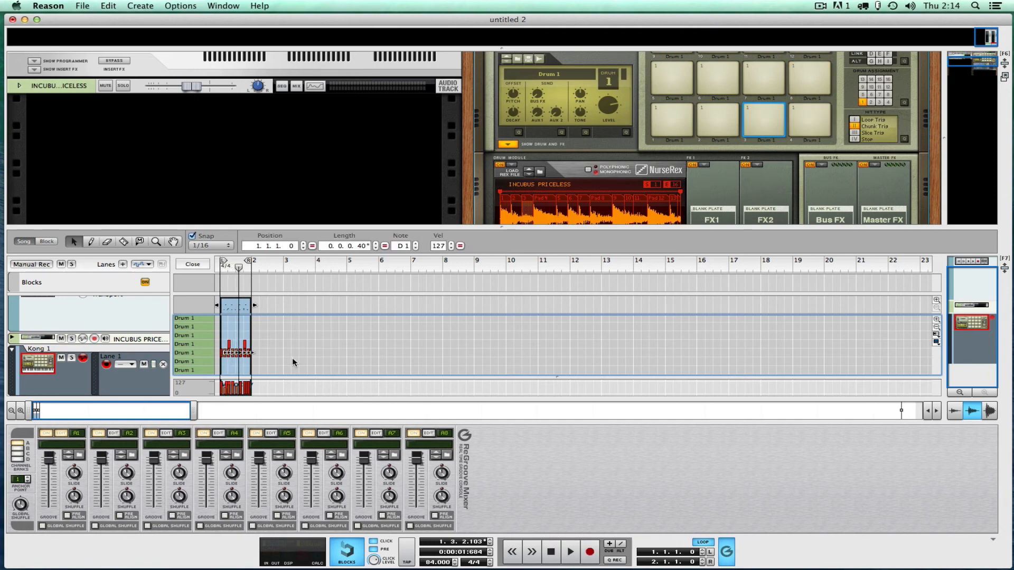
pyautogui.click(131, 365)
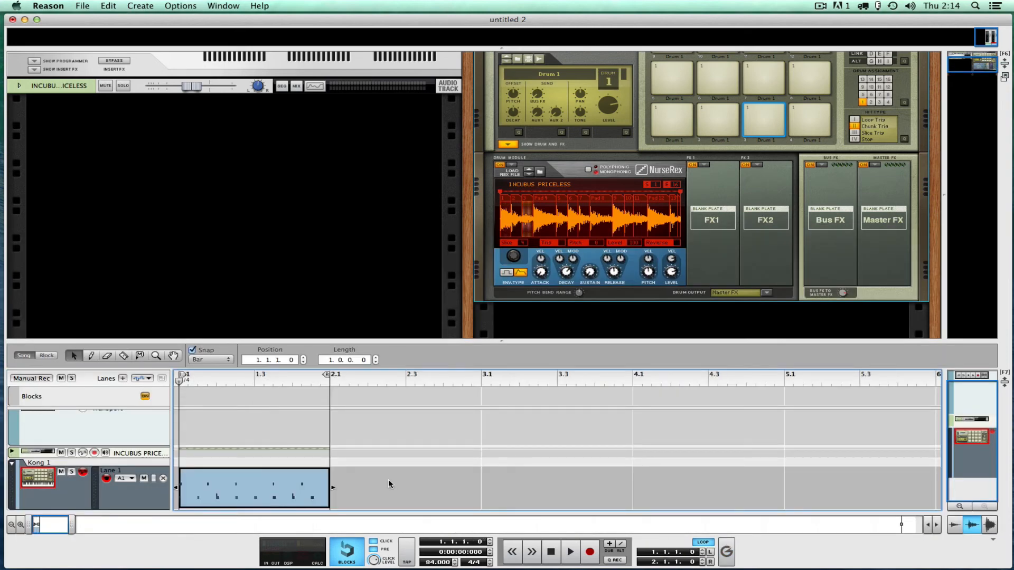
# - Audition the recorded Kong pattern, then arm Record to overdub onto the playing loop
pyautogui.click(569, 552)
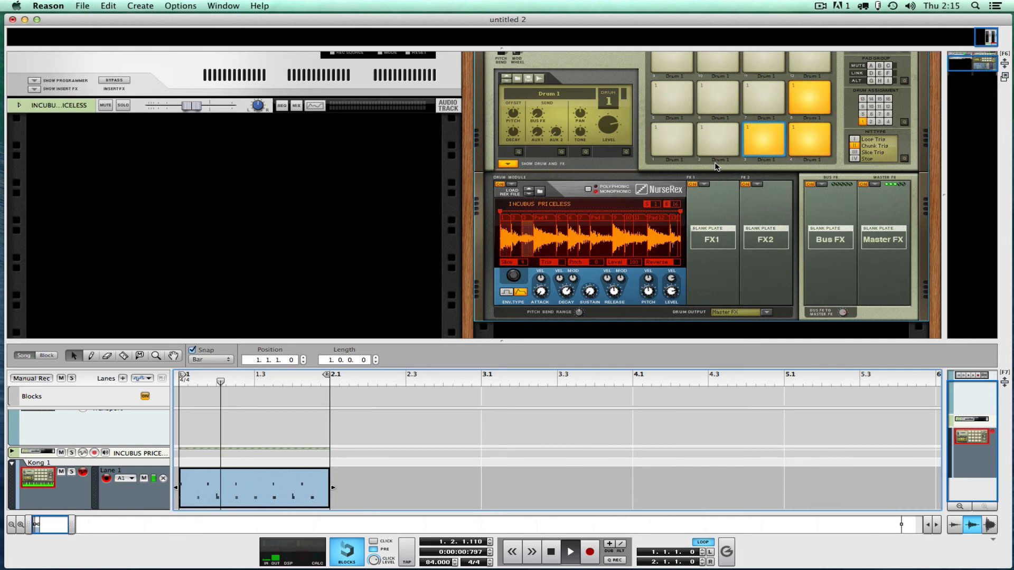
pyautogui.click(568, 552)
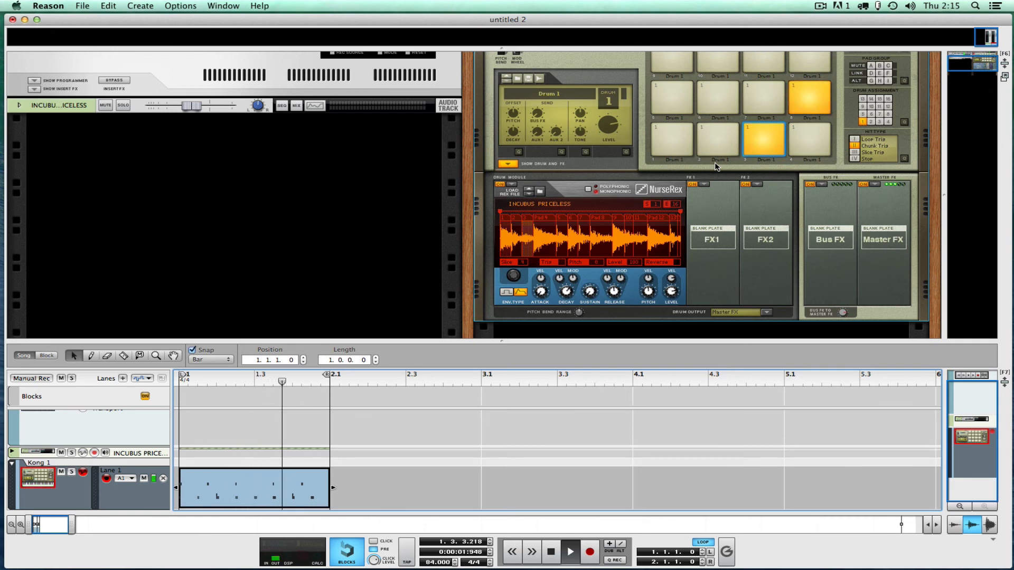
pyautogui.click(589, 551)
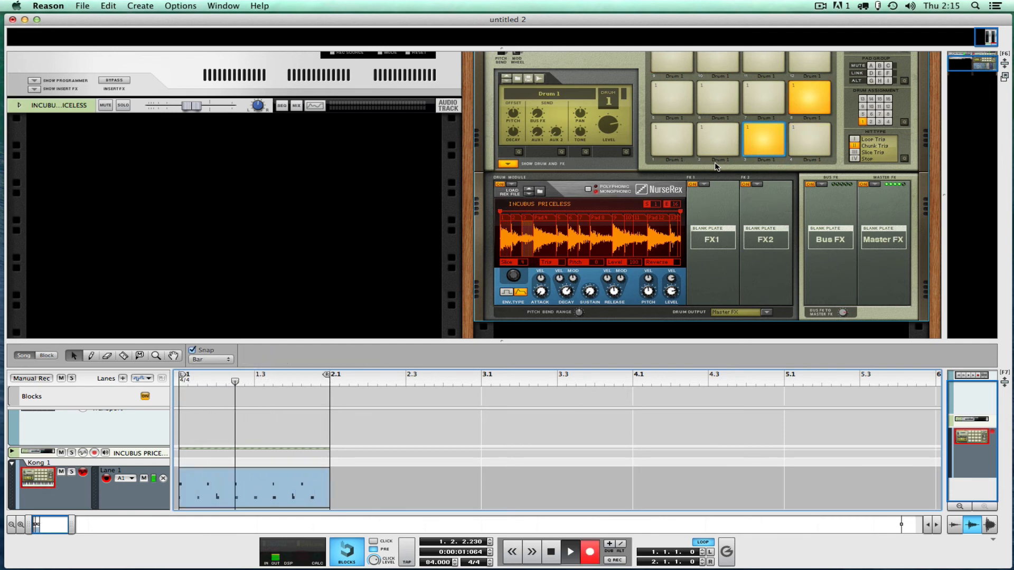
# - Add extra Kong pad hits into the one-bar clip and stop the transport at song start
pyautogui.click(252, 488)
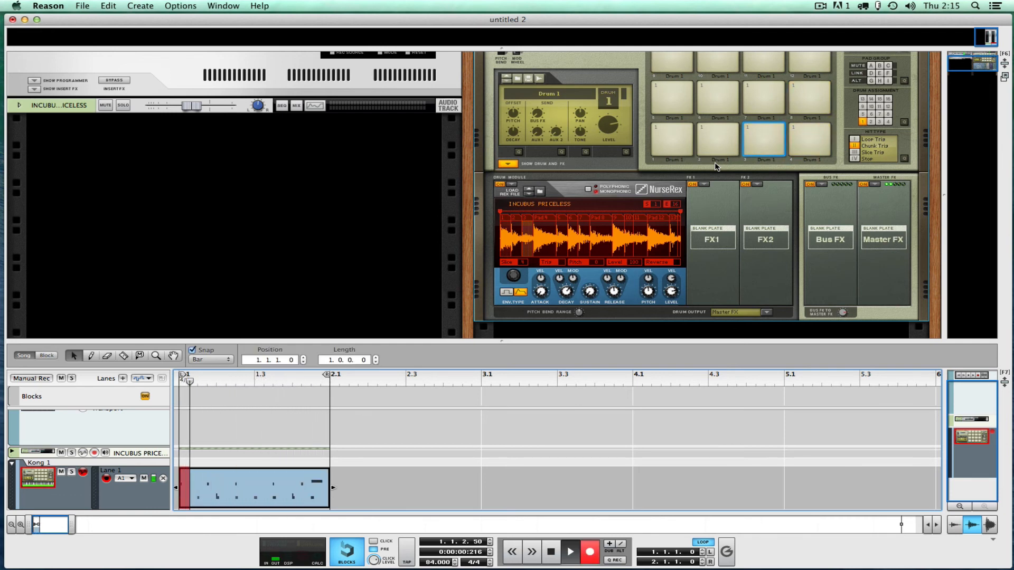
pyautogui.click(568, 551)
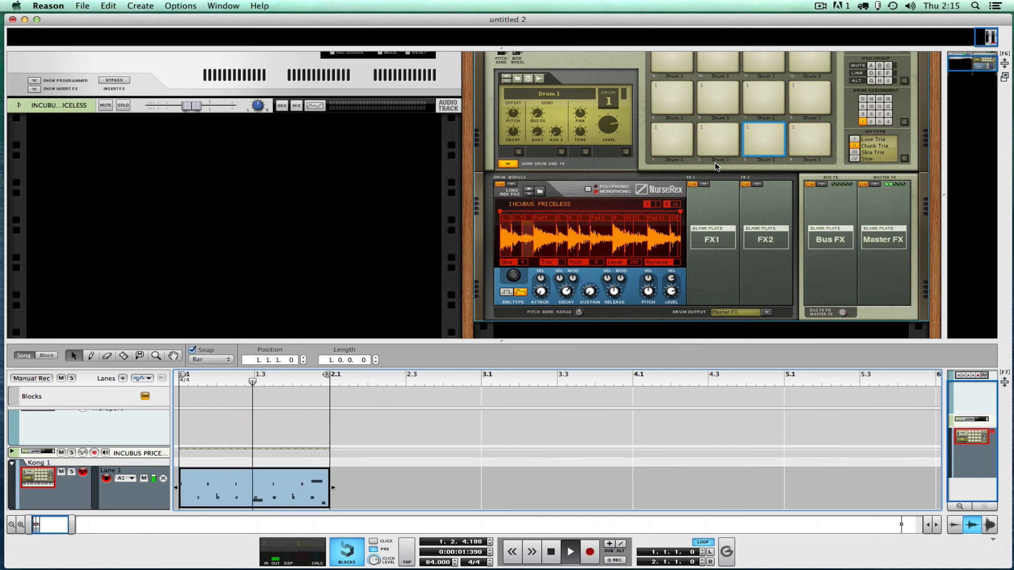
pyautogui.rightClick(252, 488)
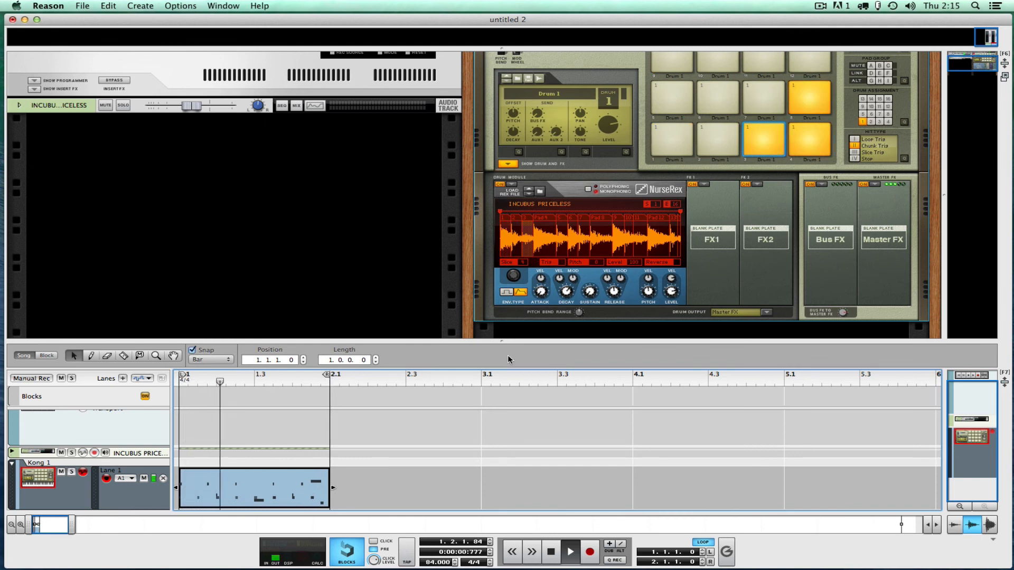
pyautogui.click(568, 551)
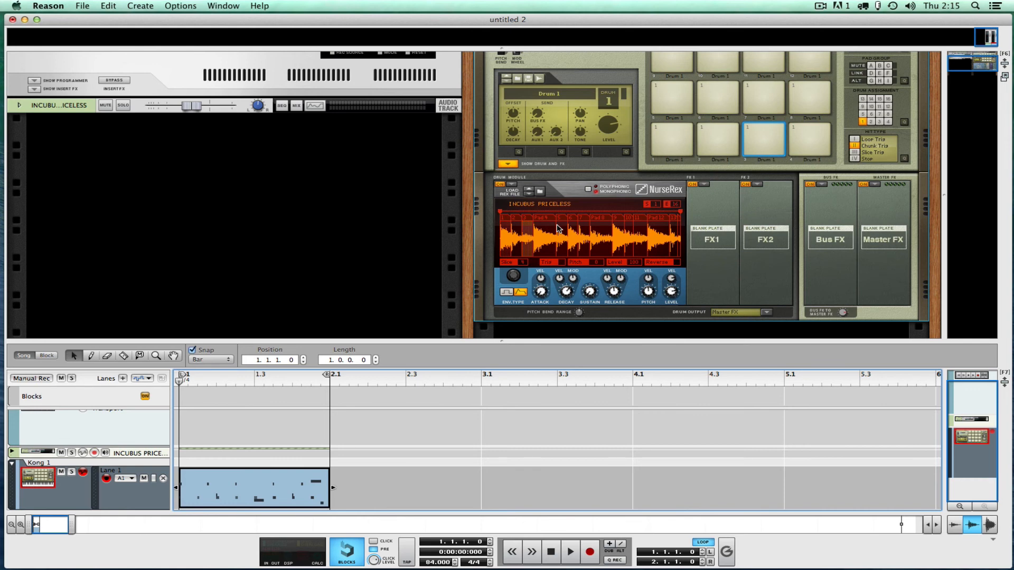
pyautogui.moveTo(557, 235)
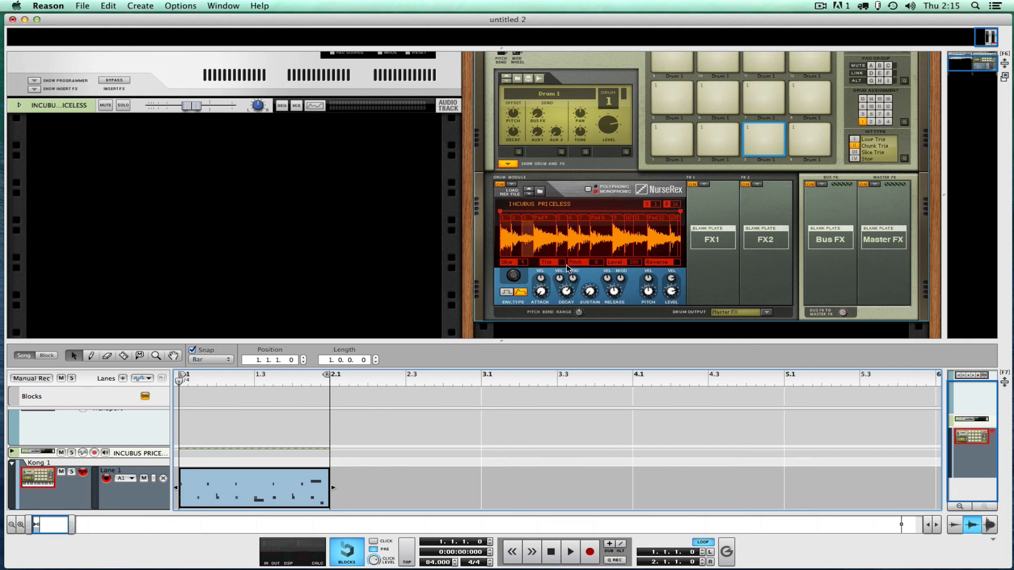
pyautogui.moveTo(570, 287)
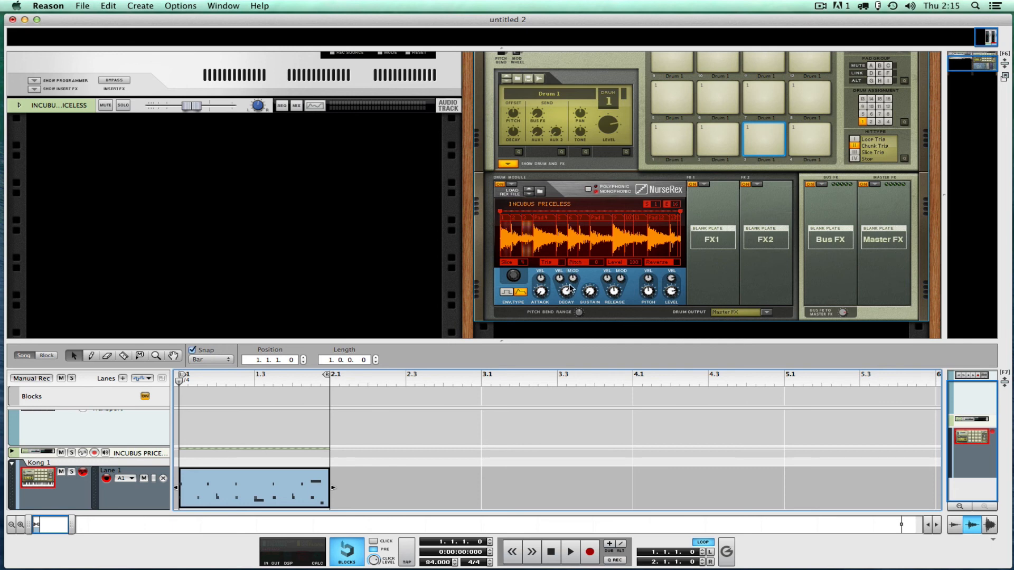
pyautogui.moveTo(566, 290)
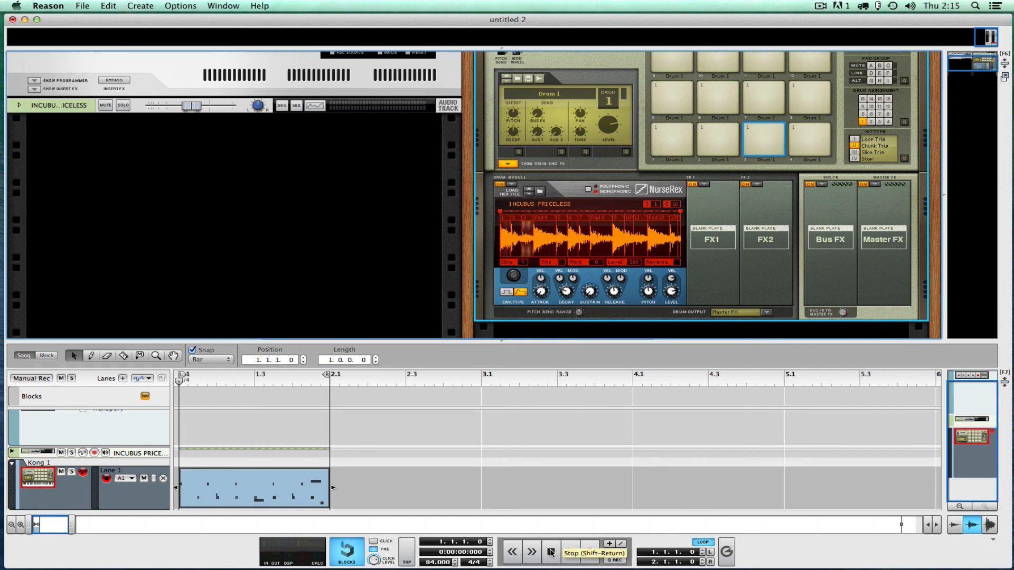
pyautogui.click(551, 553)
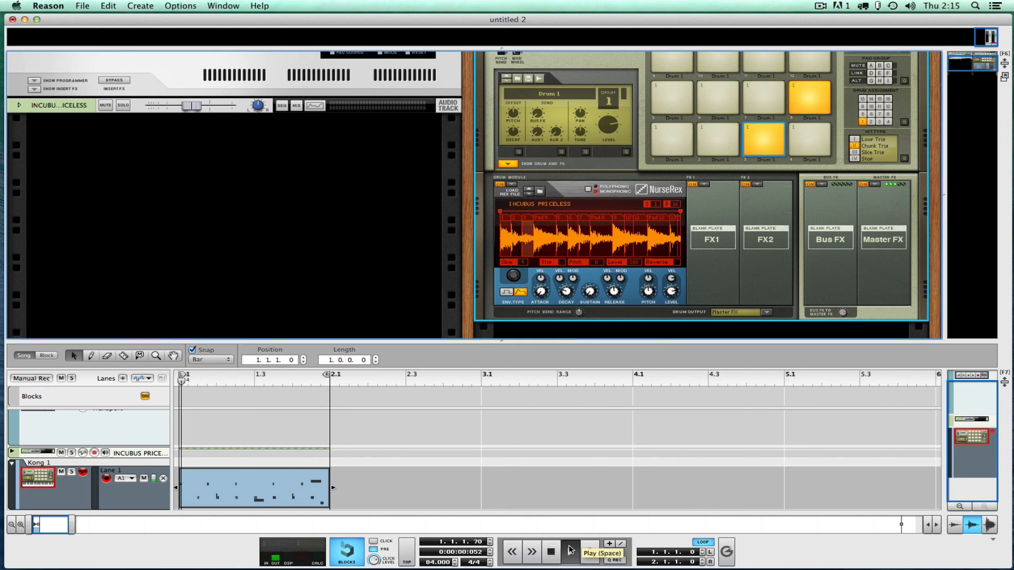
pyautogui.click(568, 551)
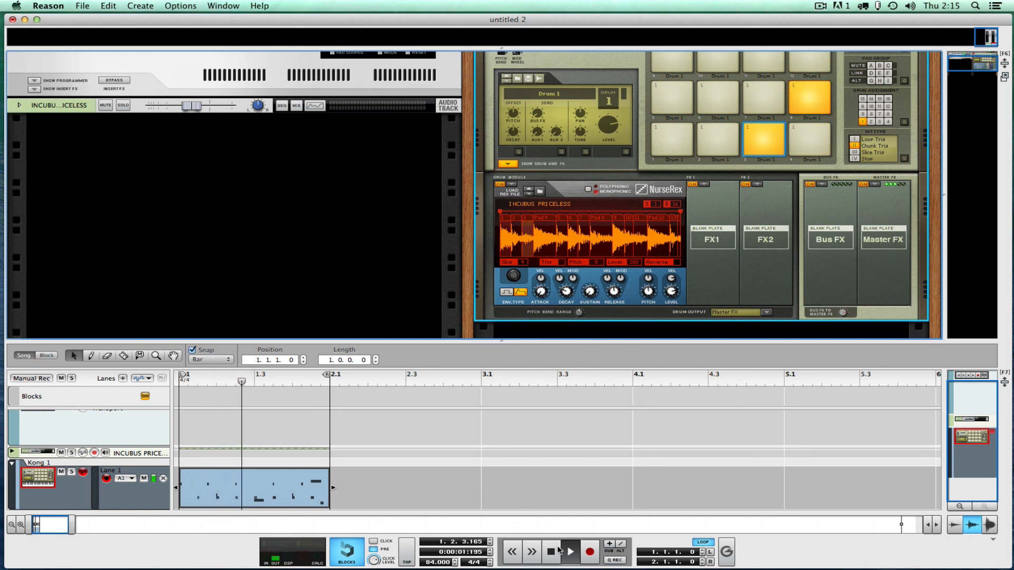
pyautogui.click(550, 551)
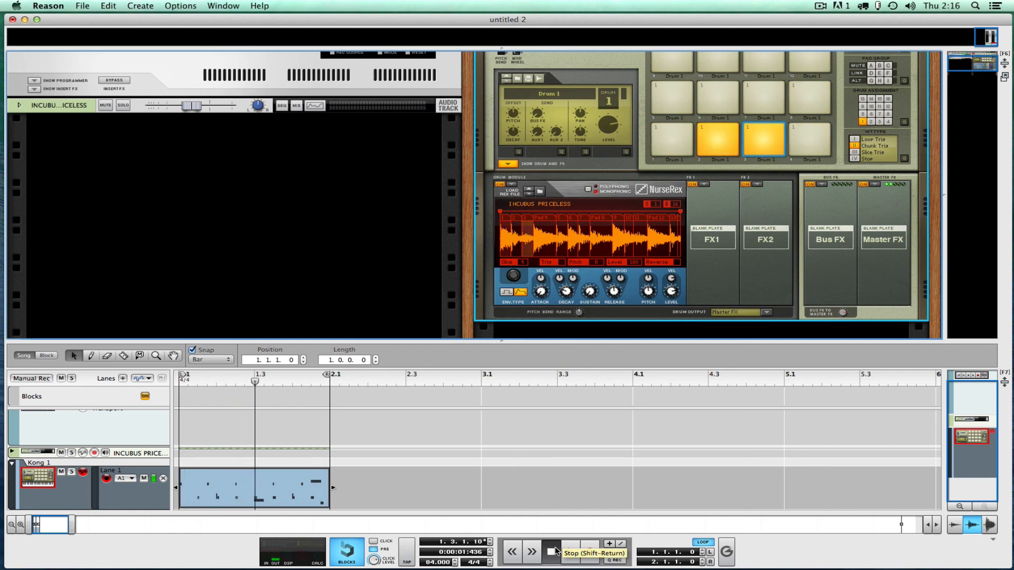
pyautogui.click(551, 551)
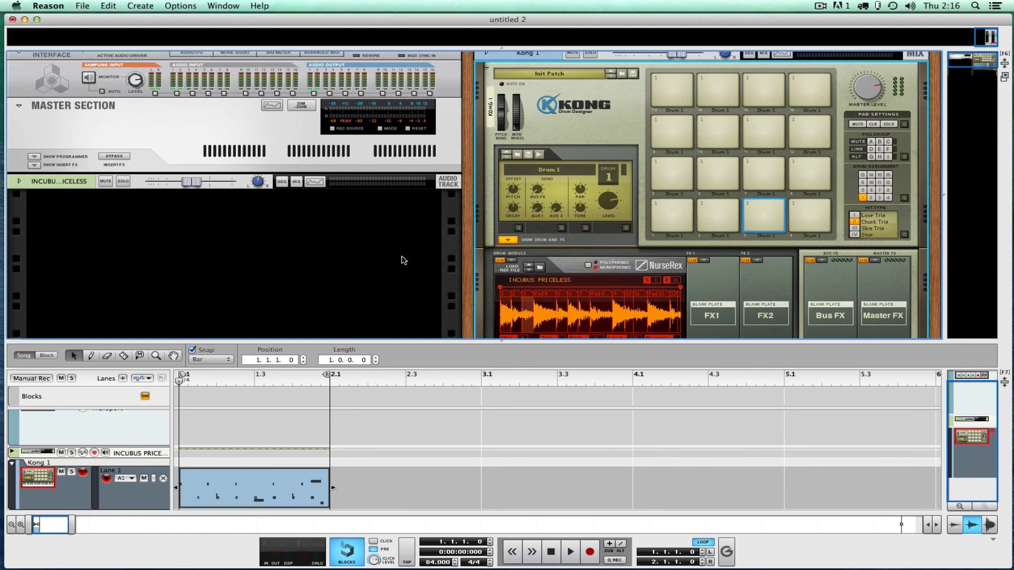
pyautogui.moveTo(463, 264)
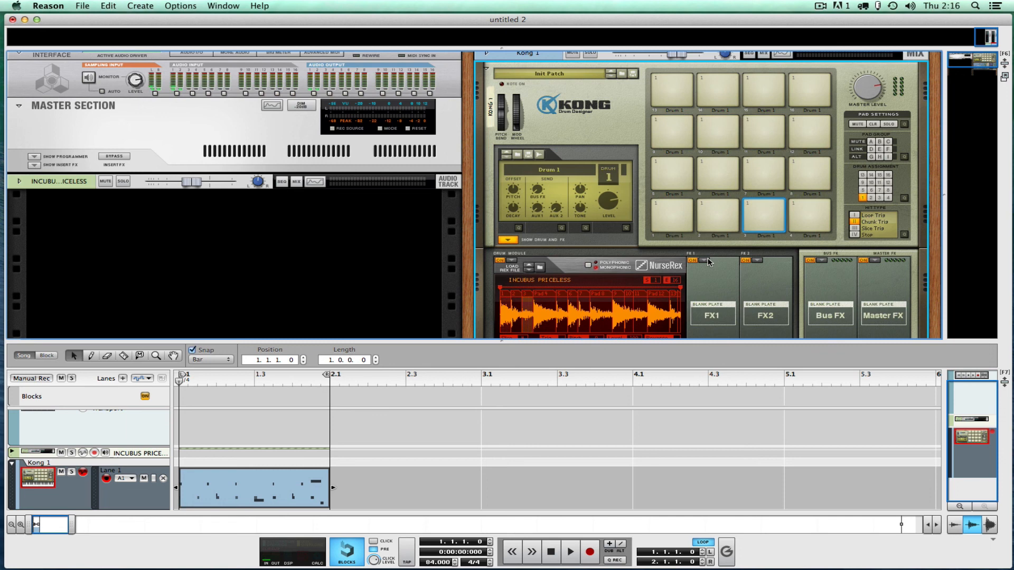
pyautogui.moveTo(678, 85)
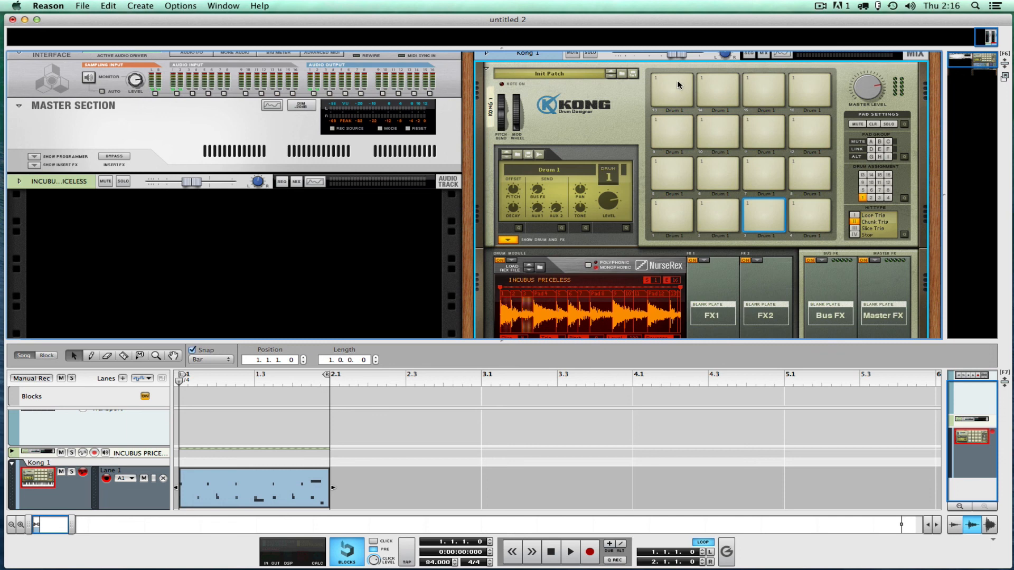